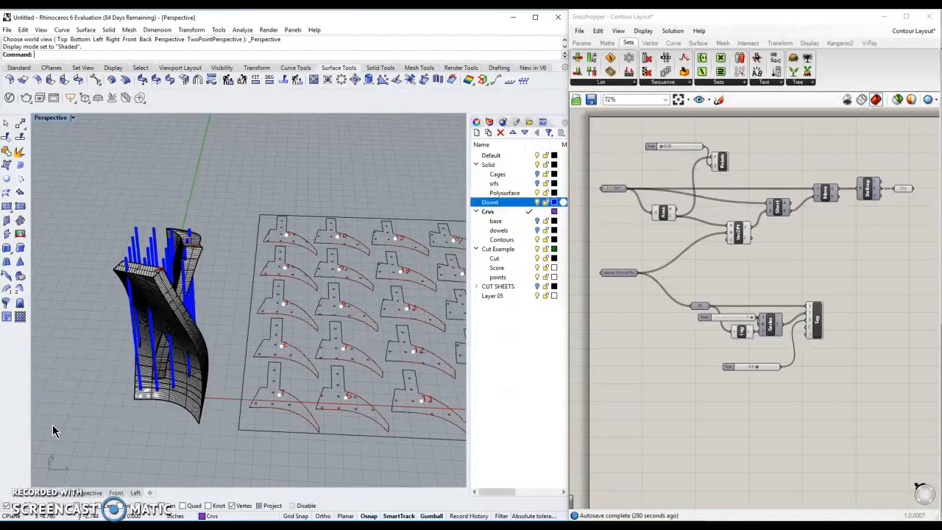
pyautogui.moveTo(99, 415)
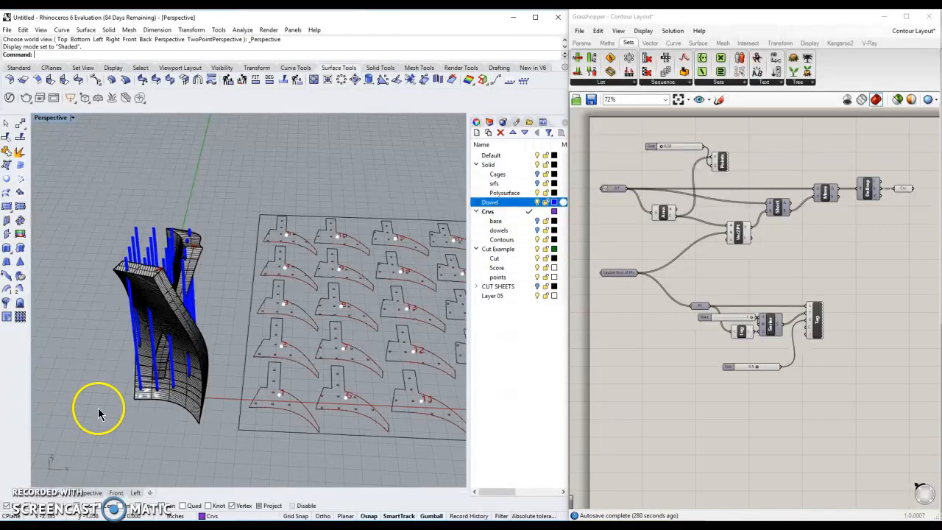
pyautogui.moveTo(269, 383)
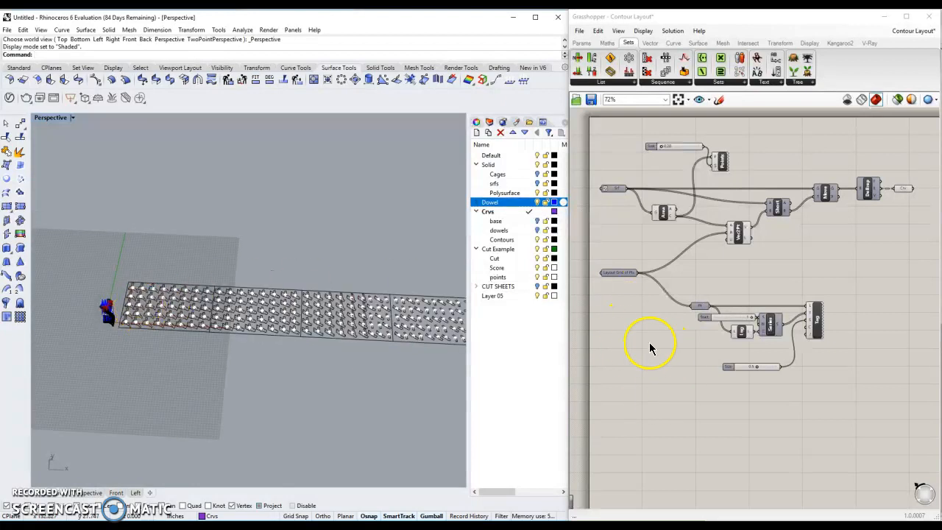
pyautogui.moveTo(611, 190)
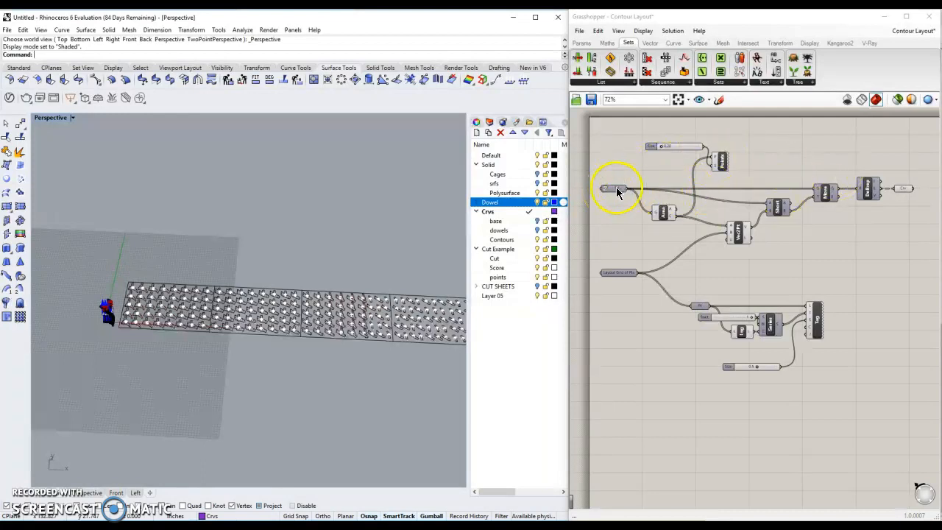
pyautogui.moveTo(619, 273)
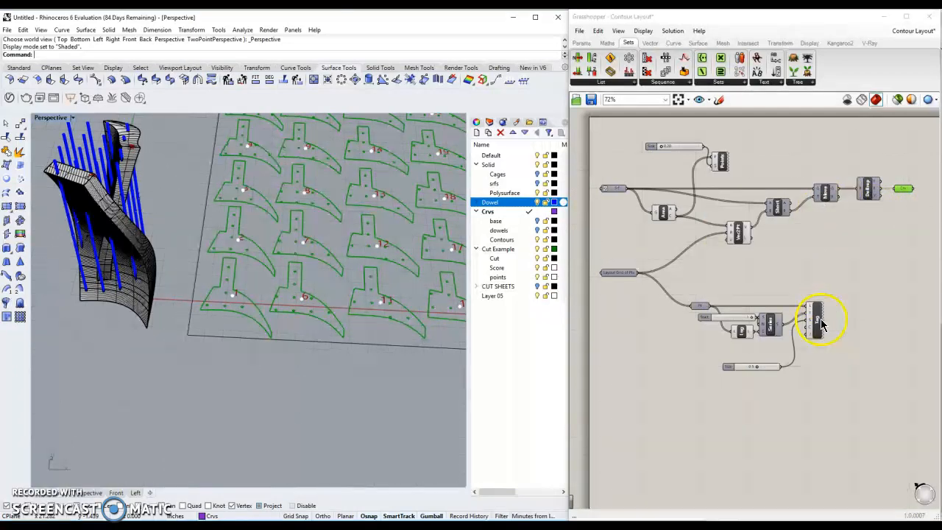
# - Select the Tag component to preview the number tags on the contour pieces
pyautogui.click(815, 320)
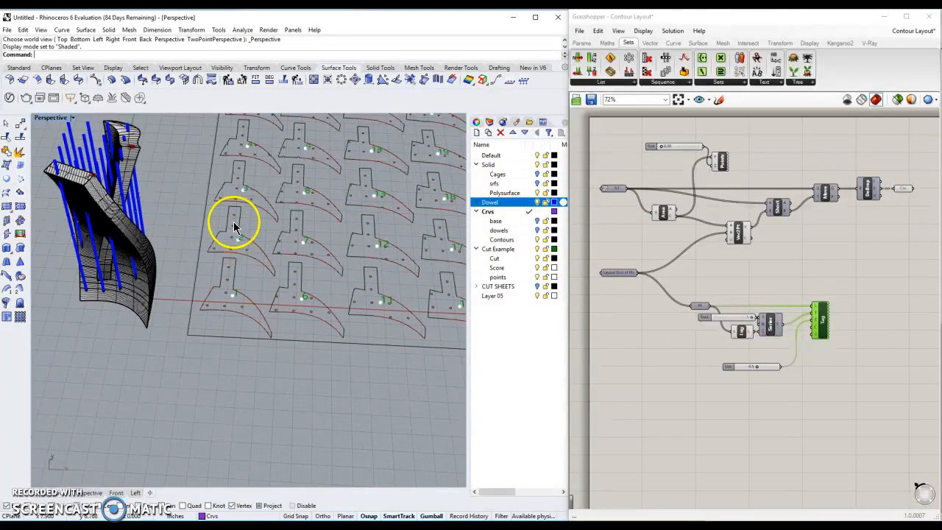
pyautogui.moveTo(242, 296)
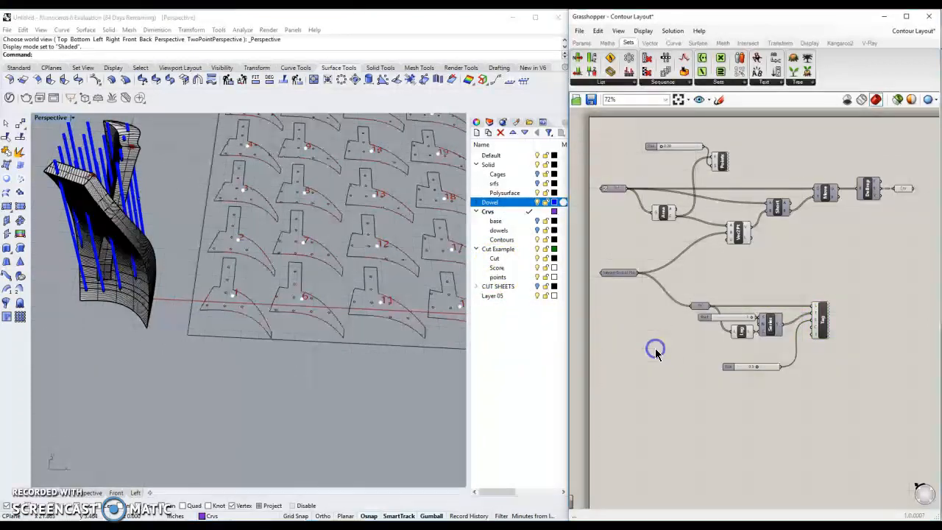
pyautogui.moveTo(717, 162)
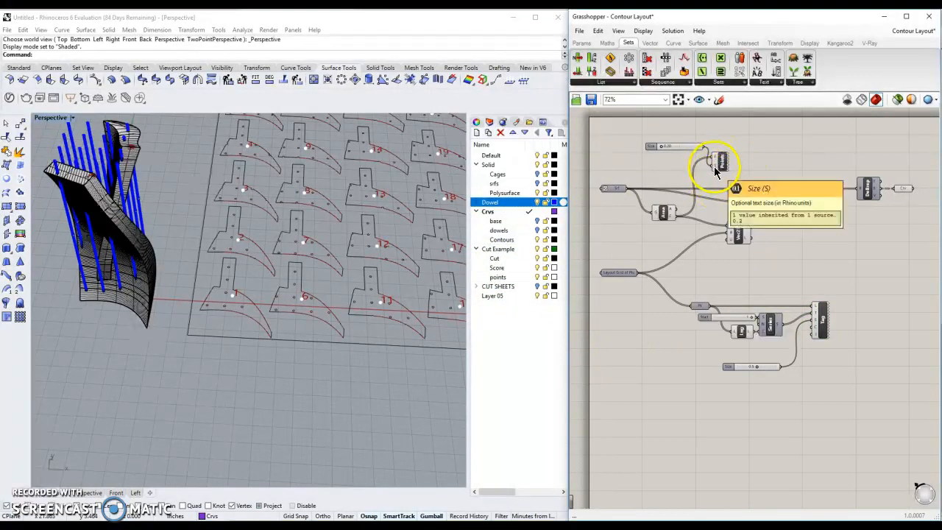
pyautogui.moveTo(622, 192)
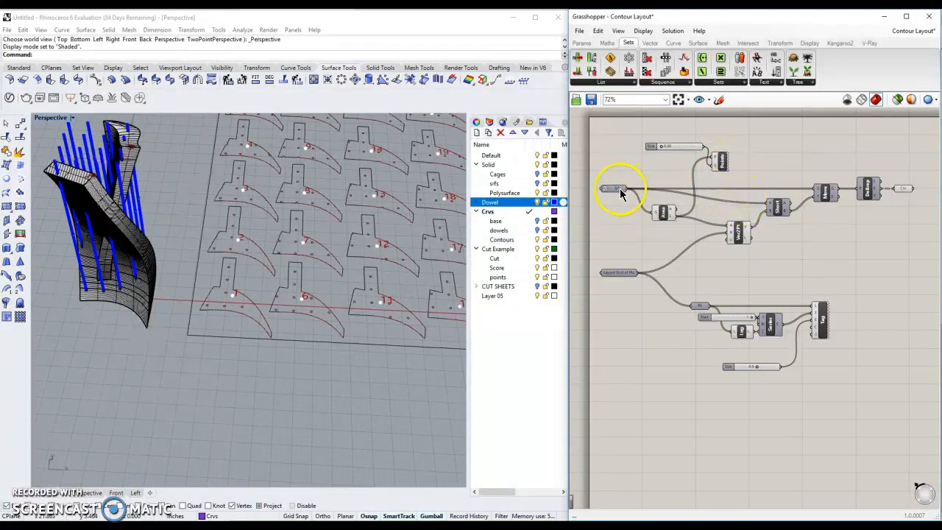
pyautogui.moveTo(614, 190)
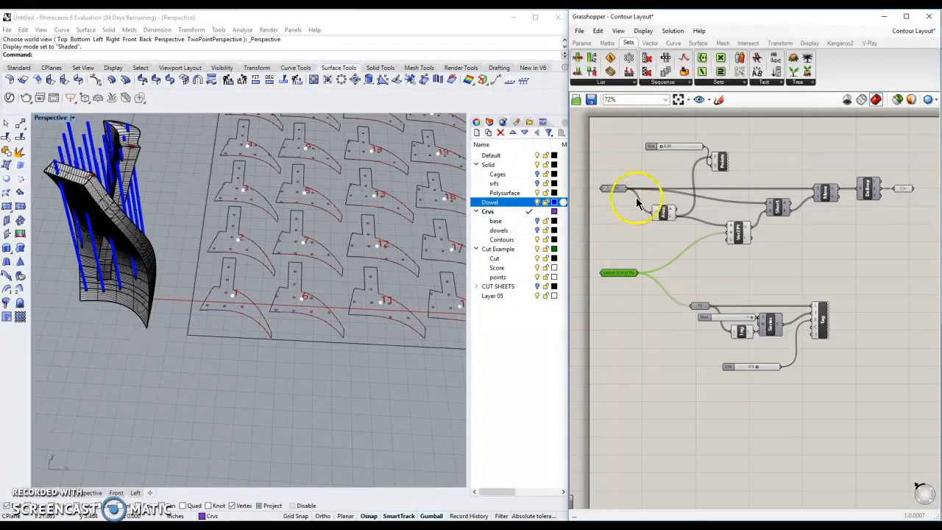
pyautogui.moveTo(659, 275)
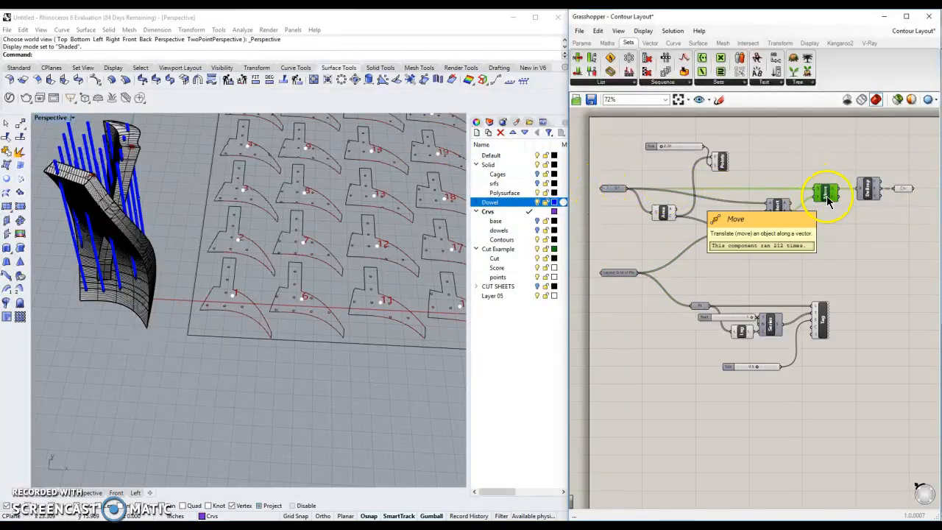
pyautogui.moveTo(777, 214)
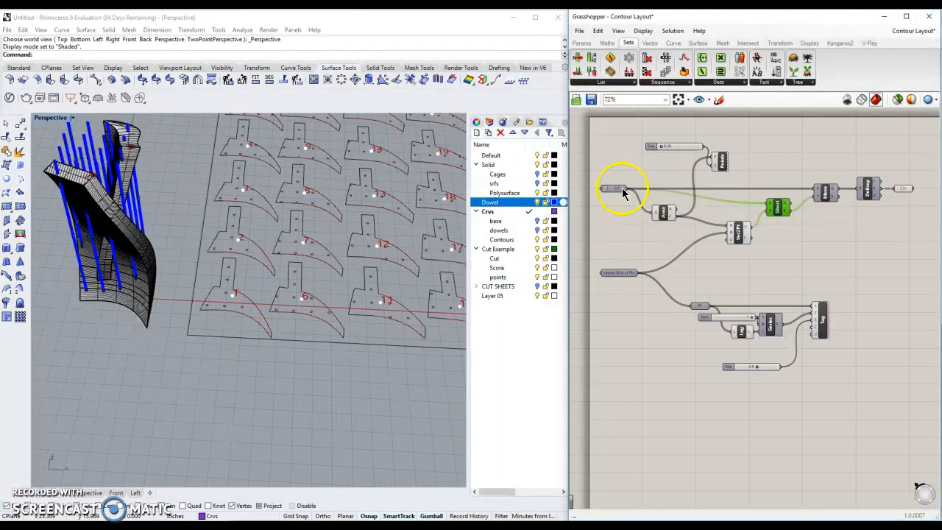
pyautogui.moveTo(602, 250)
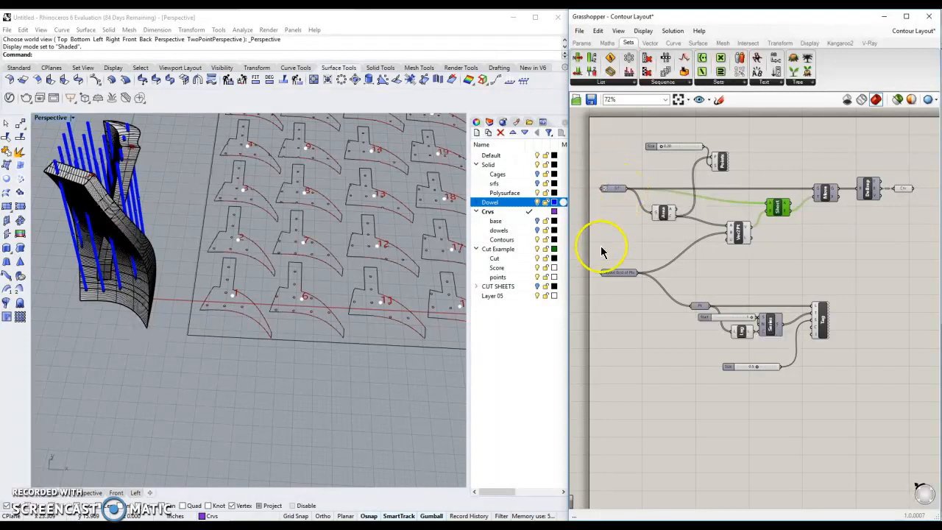
pyautogui.moveTo(619, 273)
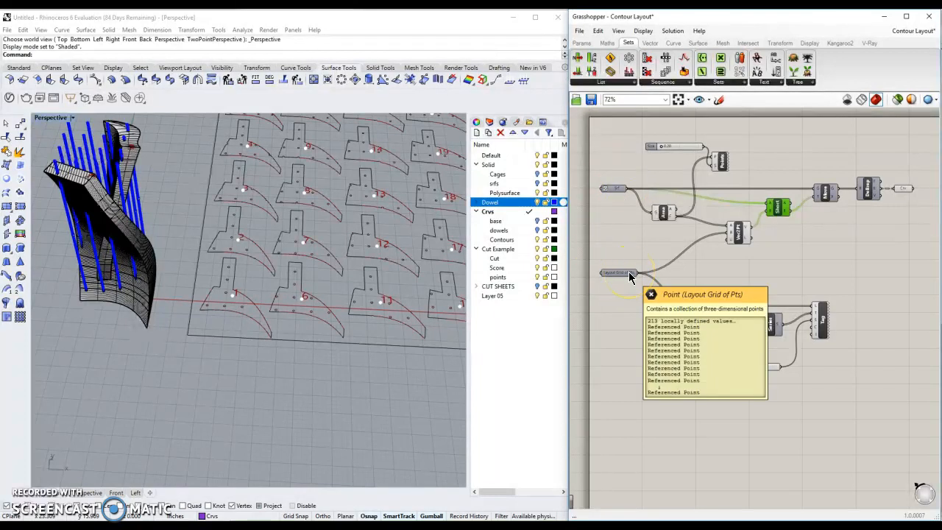
pyautogui.moveTo(614, 190)
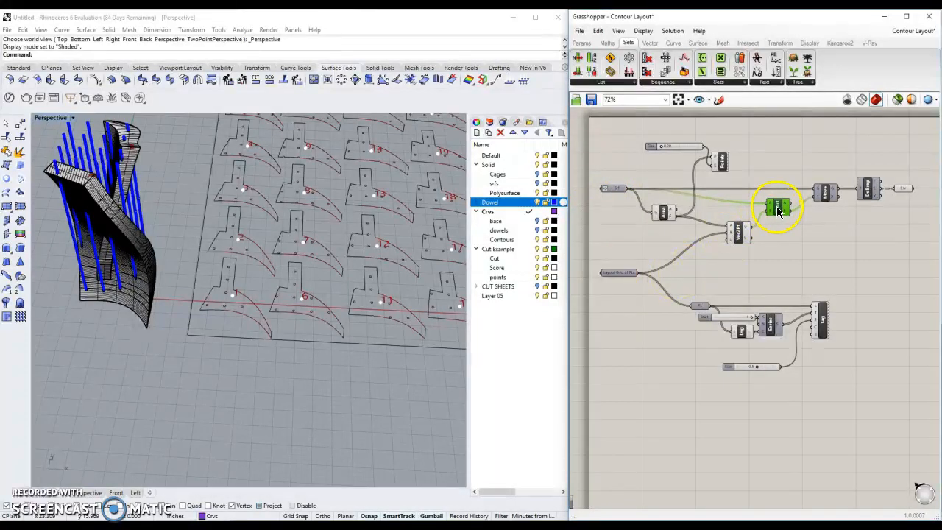
pyautogui.moveTo(777, 206)
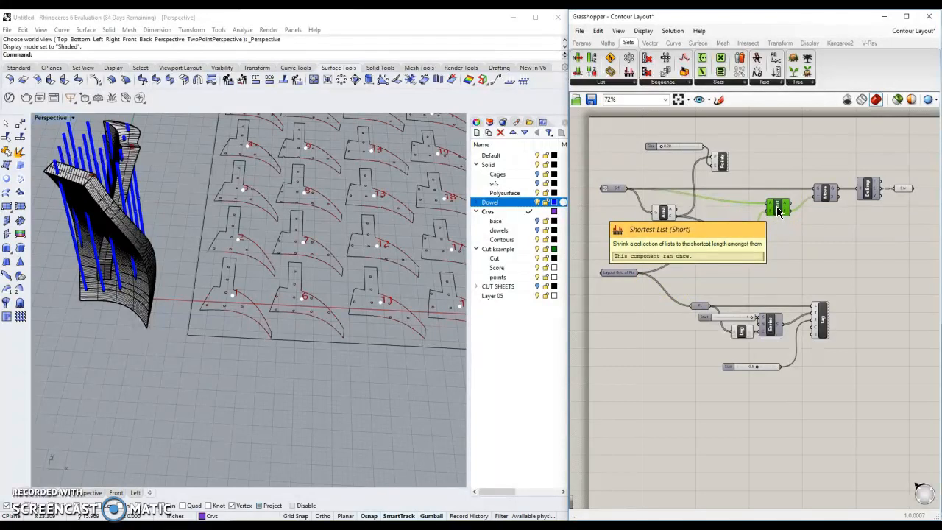
pyautogui.moveTo(887, 191)
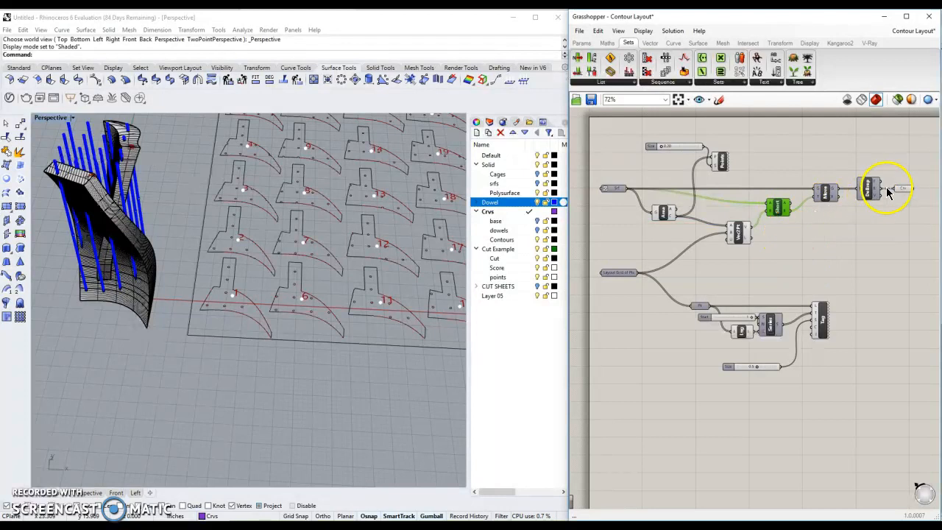
pyautogui.moveTo(644, 165)
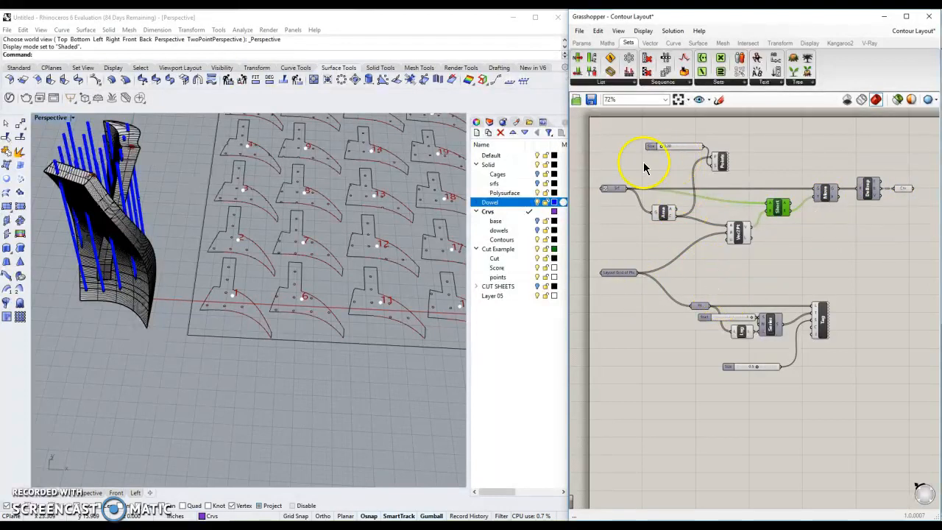
# - Inspect the contoured model, then hide its solid polysurface and dowel rods
pyautogui.moveTo(645, 166); pyautogui.dragTo(633, 409)
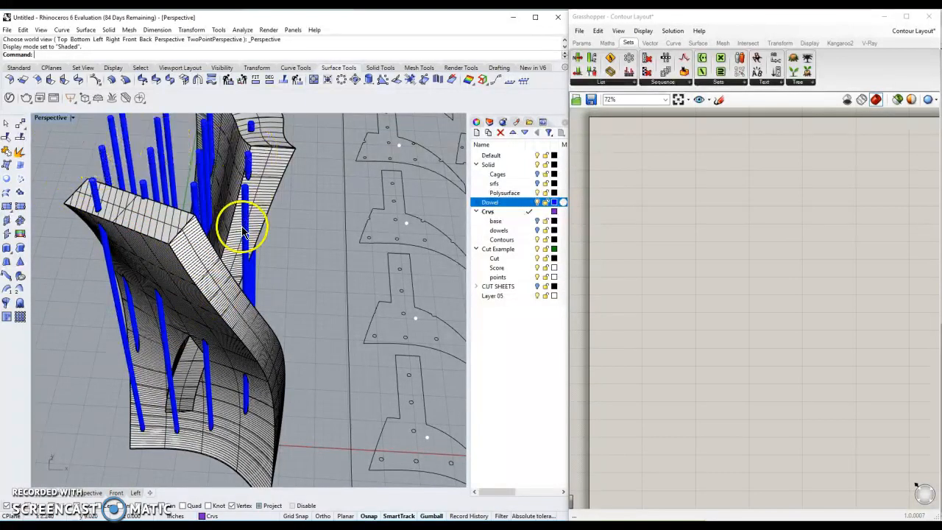
pyautogui.moveTo(479, 229)
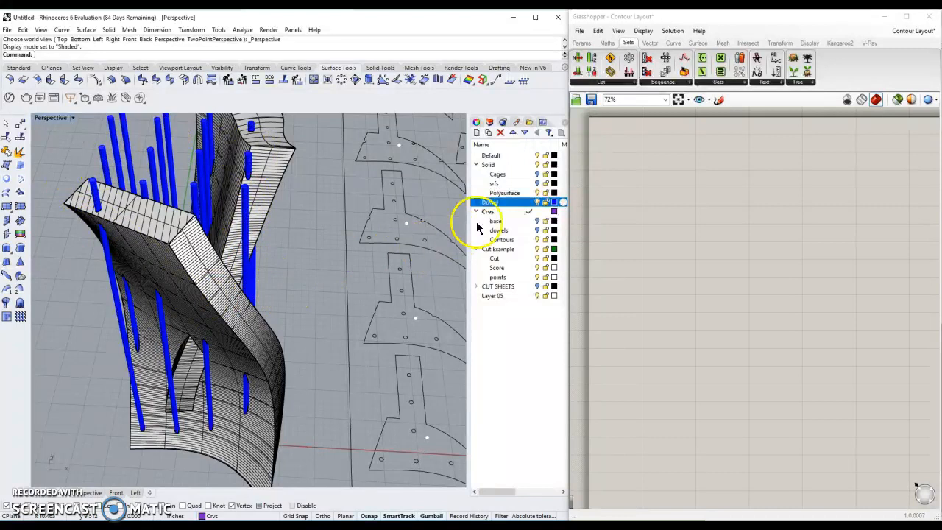
pyautogui.click(505, 192)
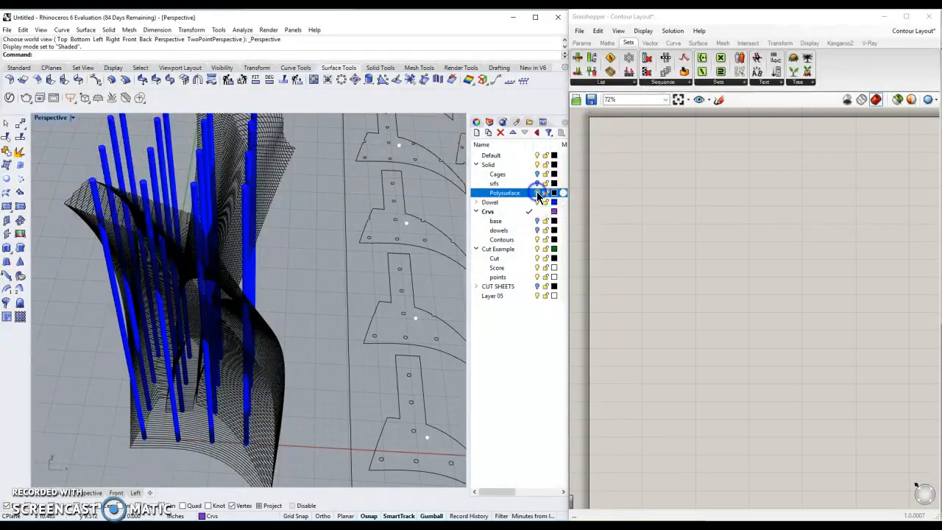
pyautogui.moveTo(404, 182)
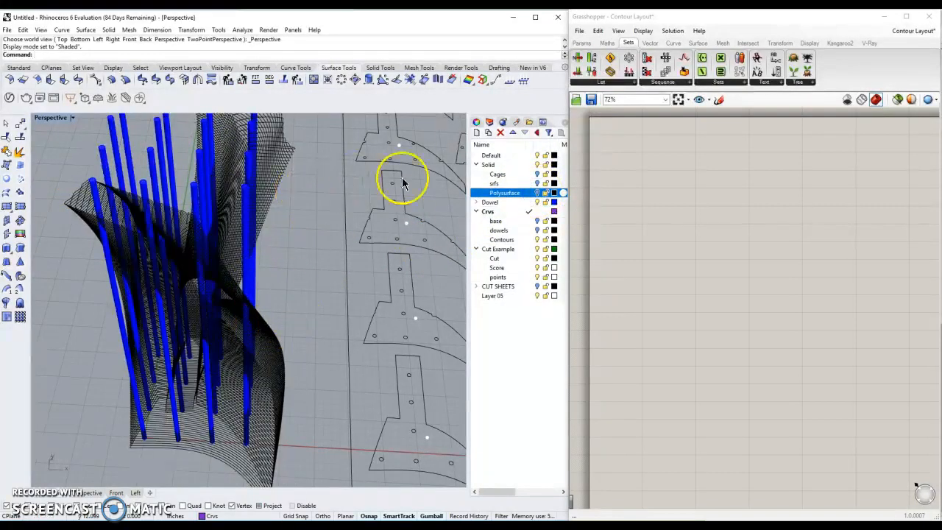
pyautogui.click(537, 202)
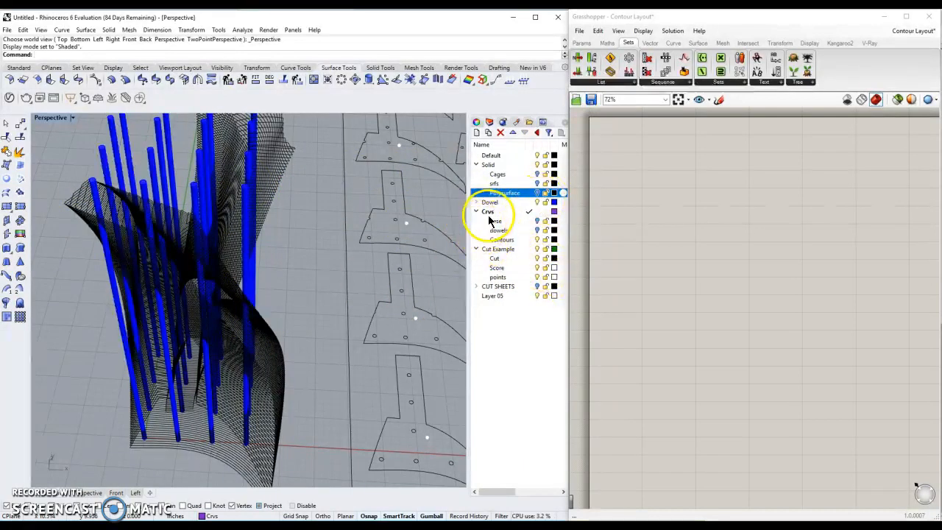
pyautogui.click(490, 202)
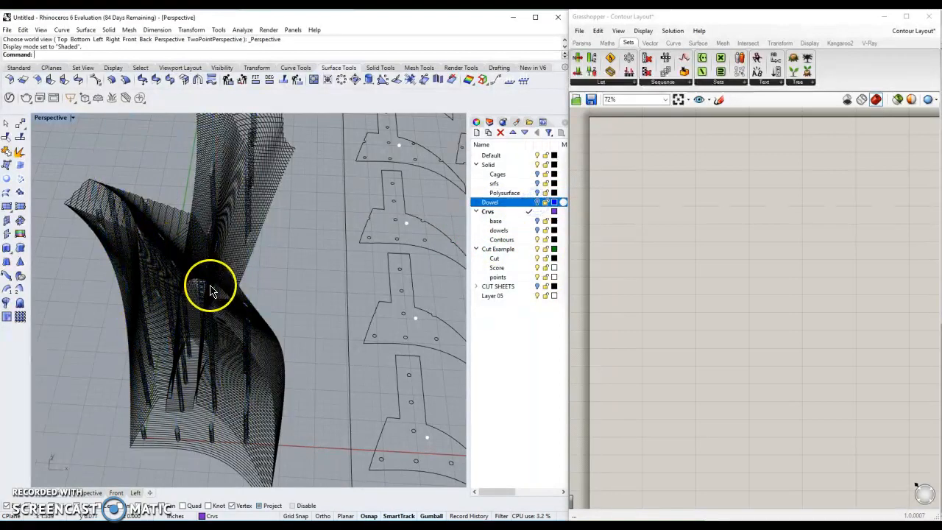
pyautogui.moveTo(416, 368)
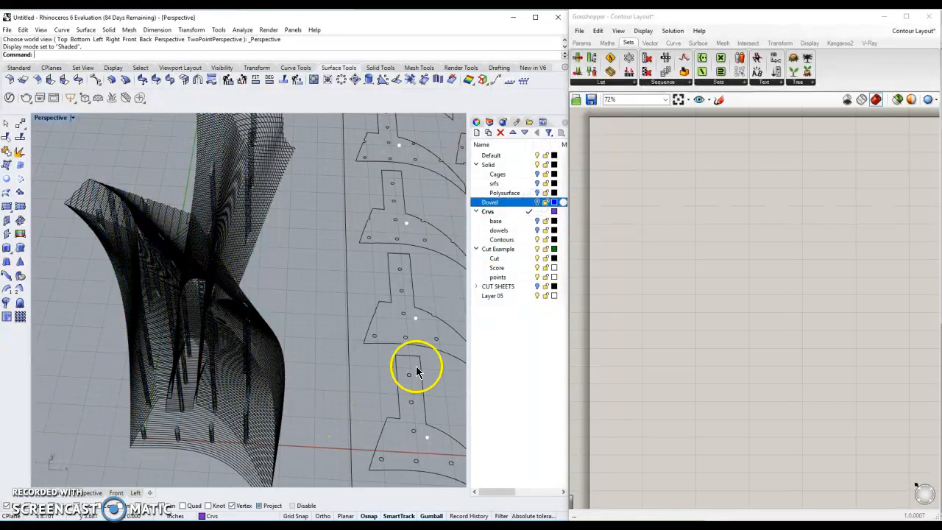
# - Select the CUT SHEETS layer and set it as the current layer
pyautogui.click(500, 248)
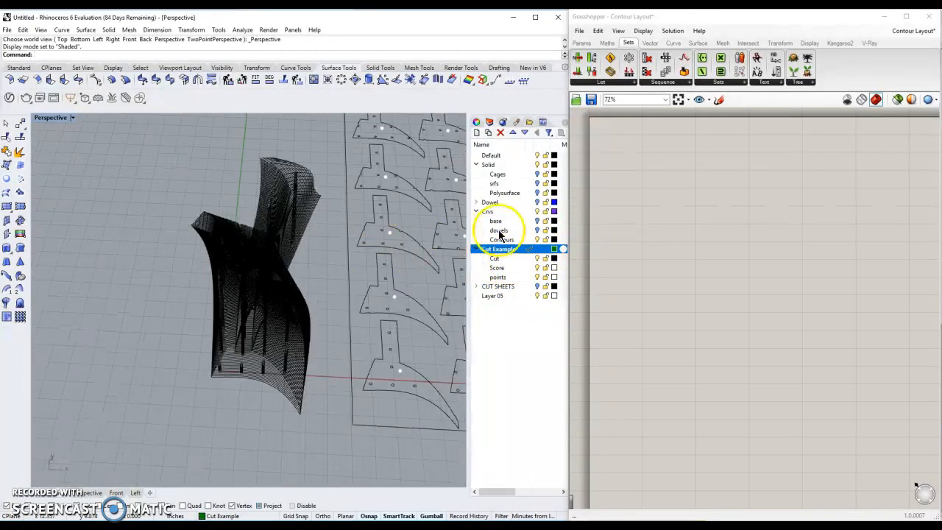
pyautogui.click(488, 212)
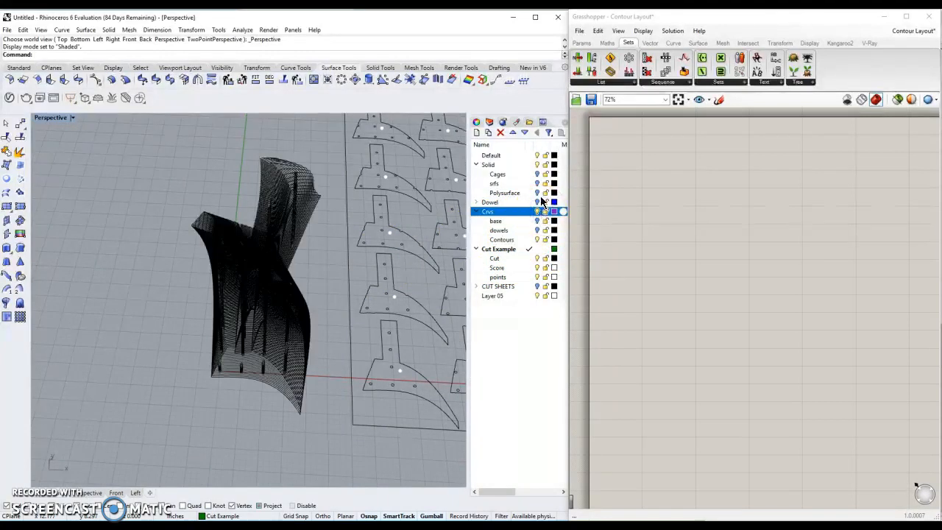
pyautogui.click(498, 285)
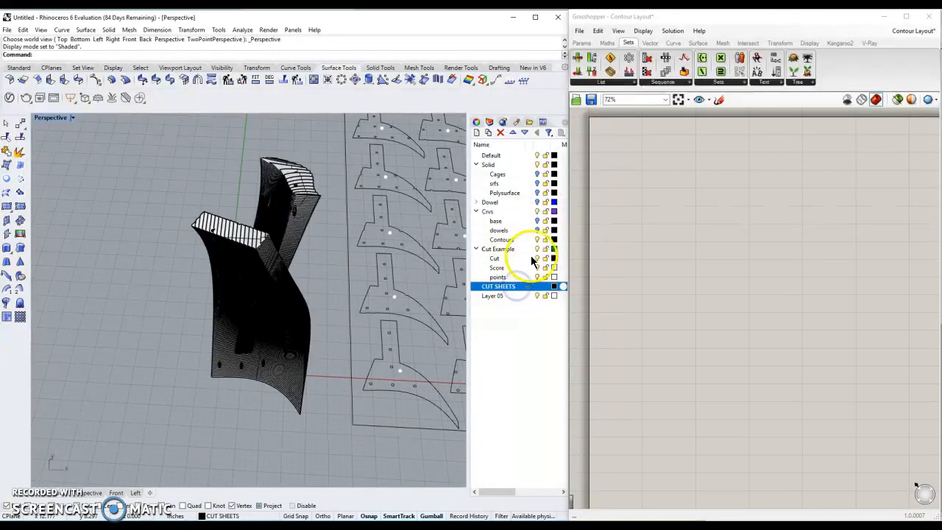
pyautogui.click(498, 249)
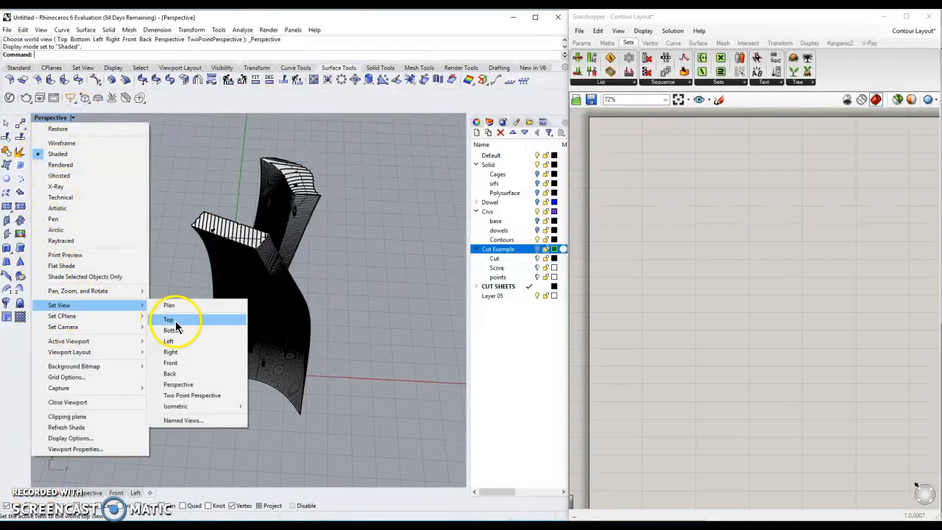
# - Switch to Top view, reveal the CUT SHEETS sublayers, and start the 36 by 24 rectangle
pyautogui.click(169, 319)
pyautogui.write('Rectangle')
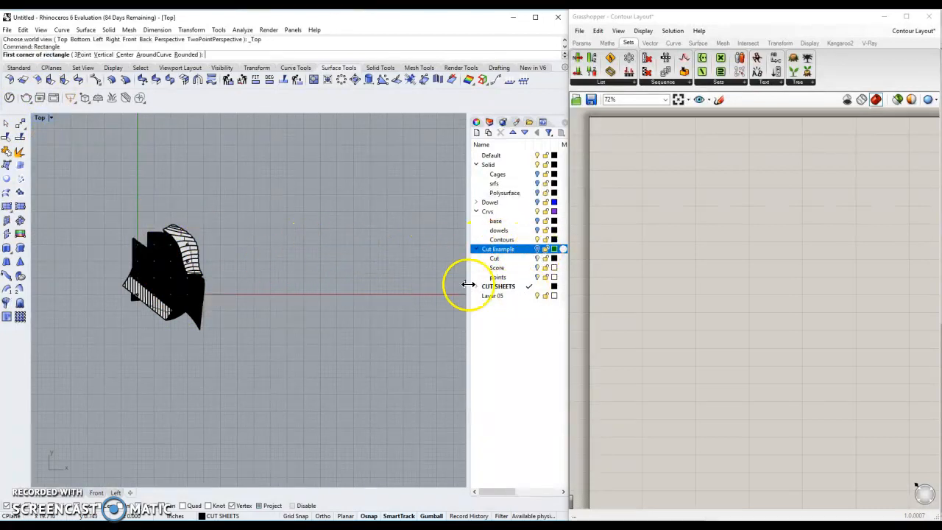
pyautogui.click(499, 286)
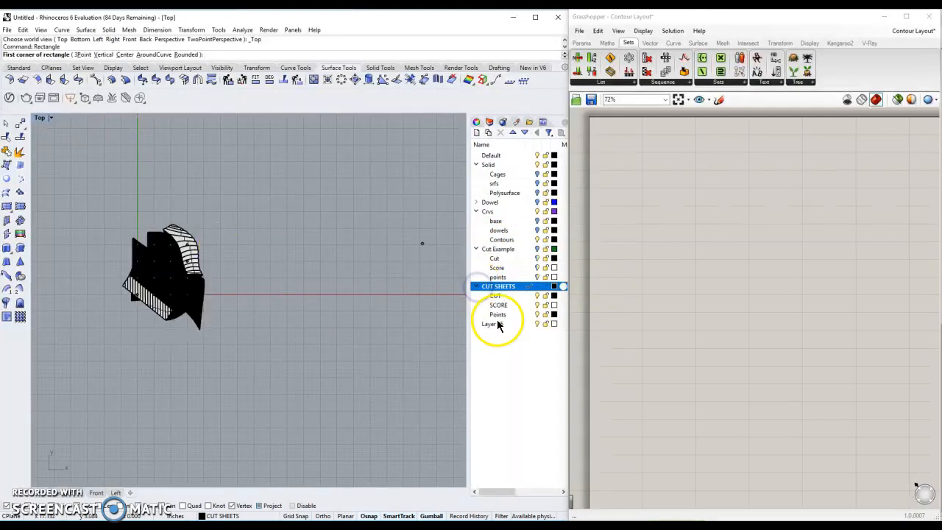
pyautogui.click(329, 199)
pyautogui.write('24')
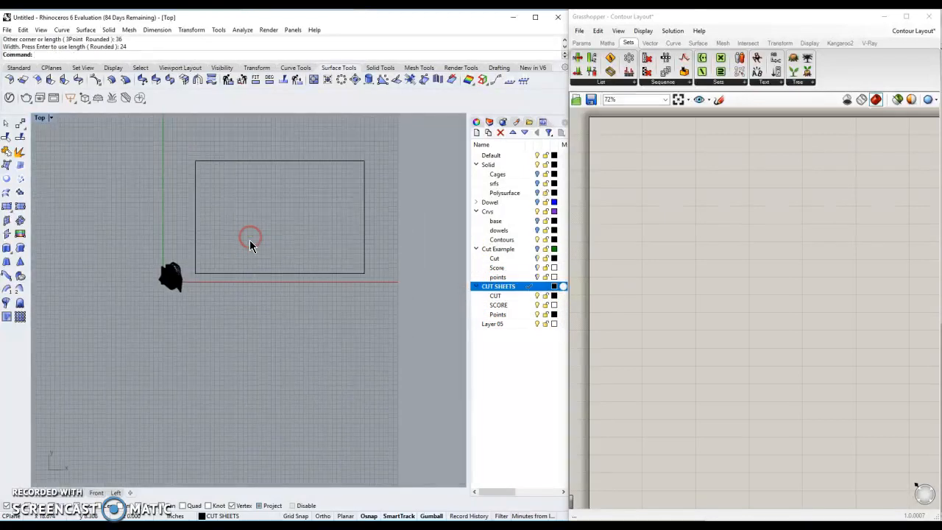
# - Select the sheet rectangle and set the Points sublayer under CUT SHEETS current
pyautogui.click(285, 271)
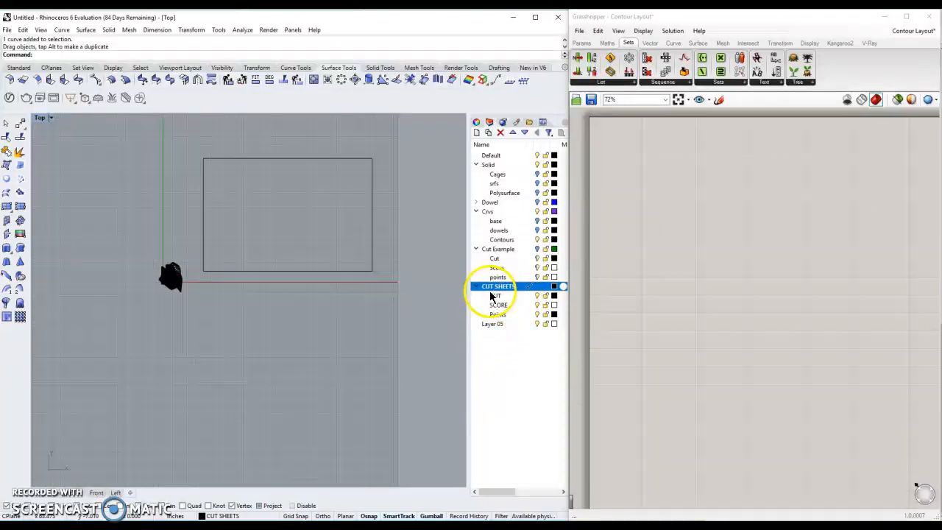
pyautogui.click(495, 295)
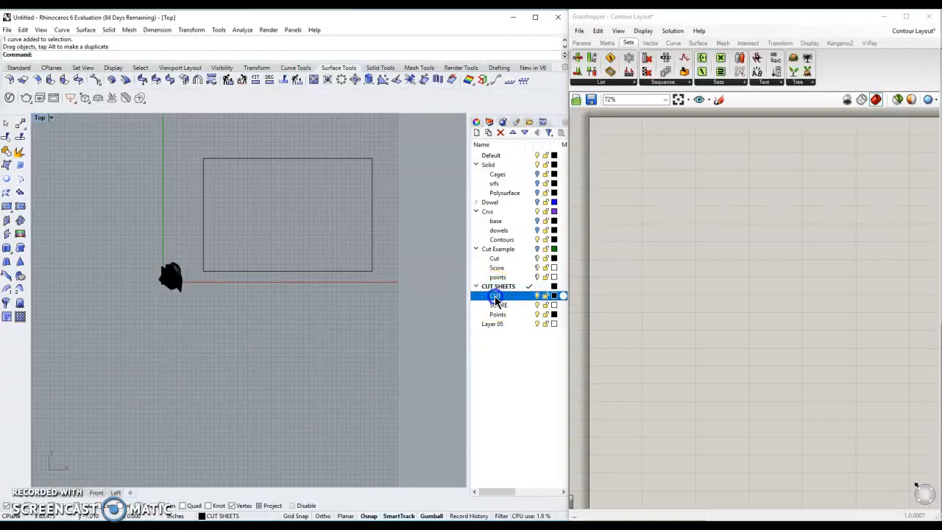
pyautogui.click(499, 304)
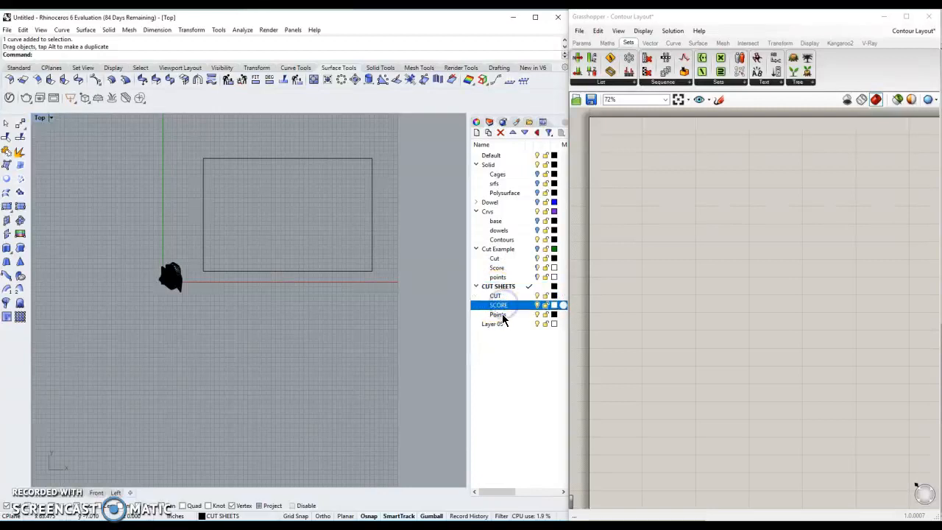
pyautogui.click(499, 314)
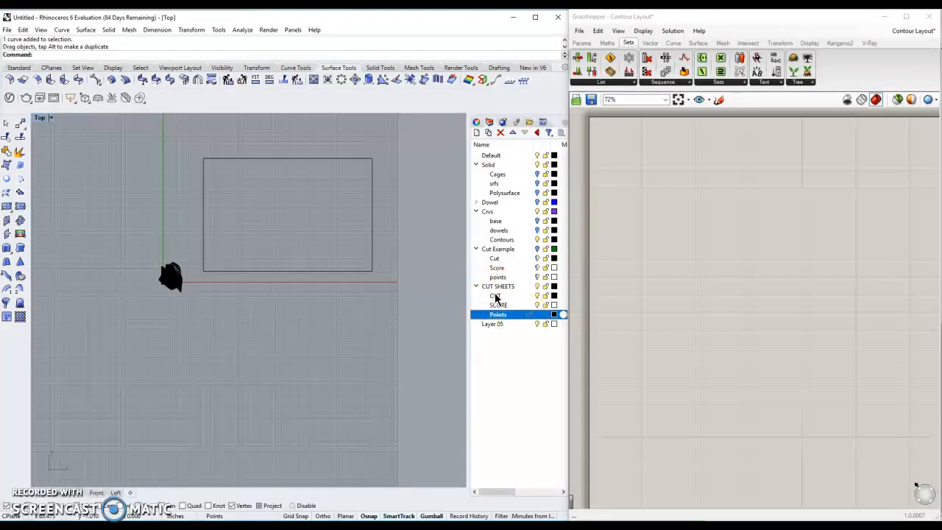
pyautogui.click(498, 304)
pyautogui.write('Point')
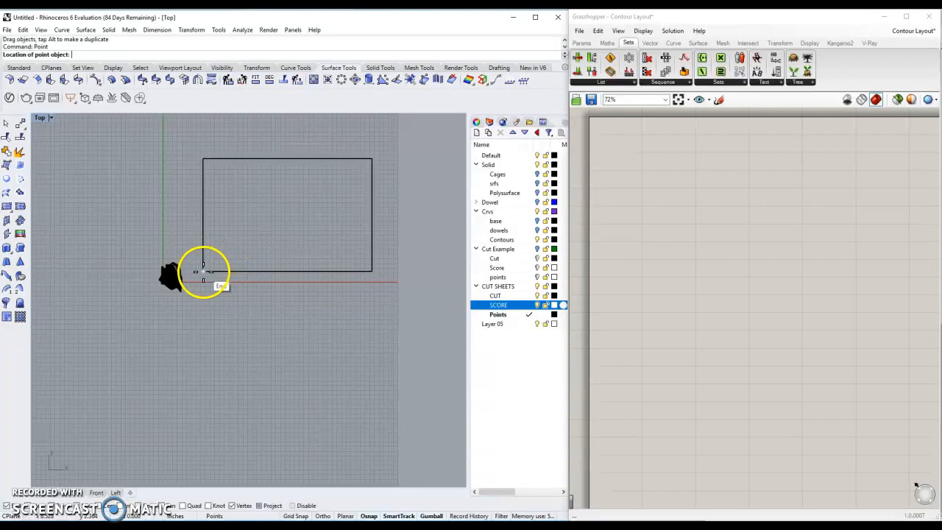
# - Place a point at the rectangle's lower-left corner and array it into an 8 by 6 grid
pyautogui.click(203, 271)
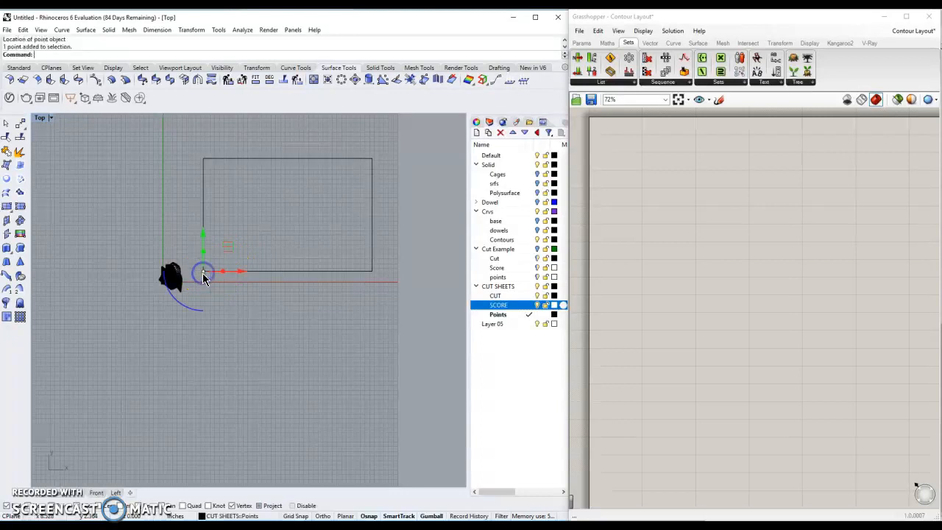
pyautogui.write('Array')
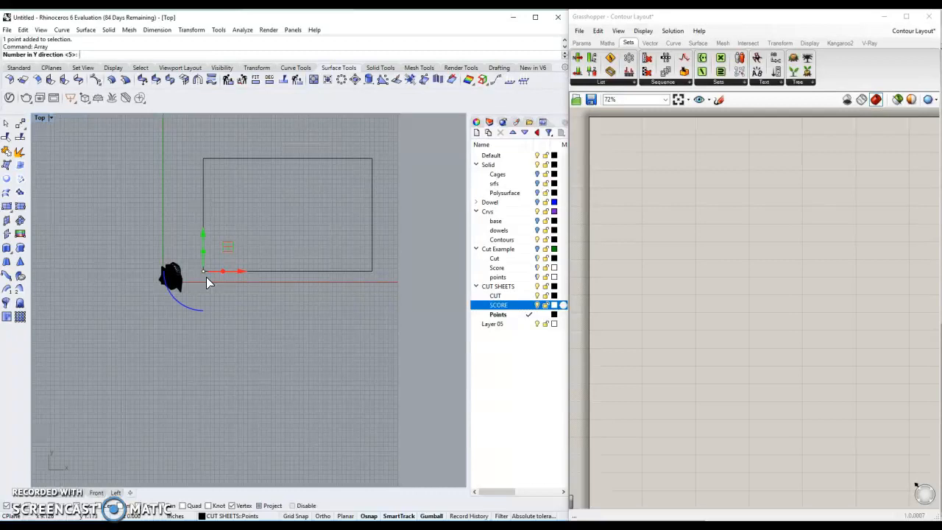
pyautogui.write('6')
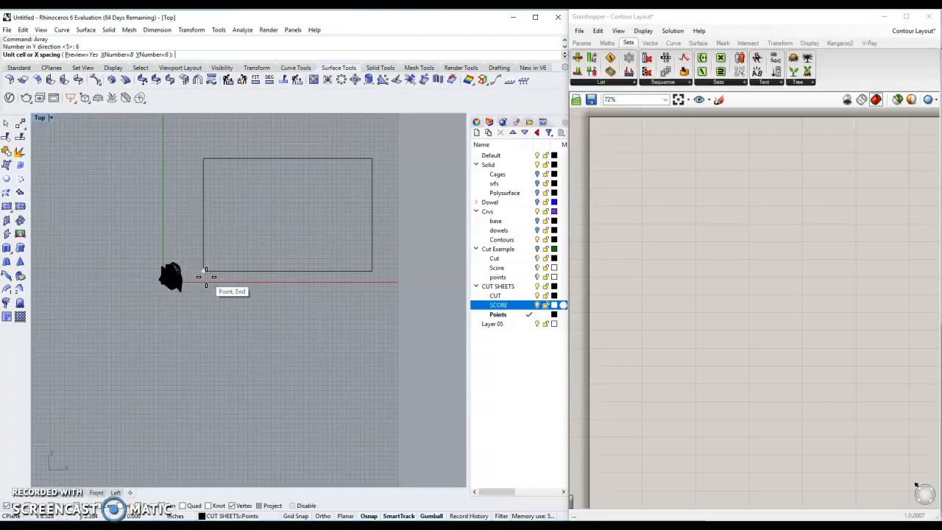
pyautogui.write('4')
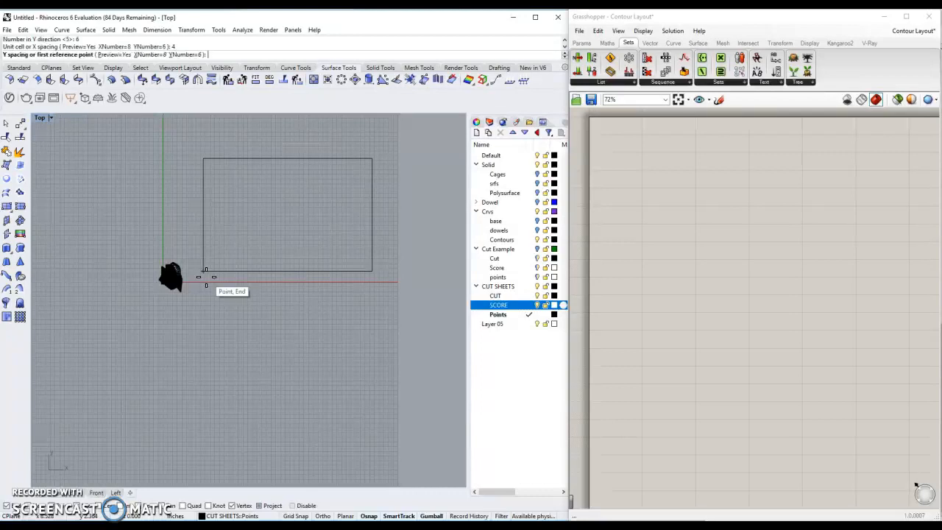
pyautogui.click(205, 278)
pyautogui.write('37')
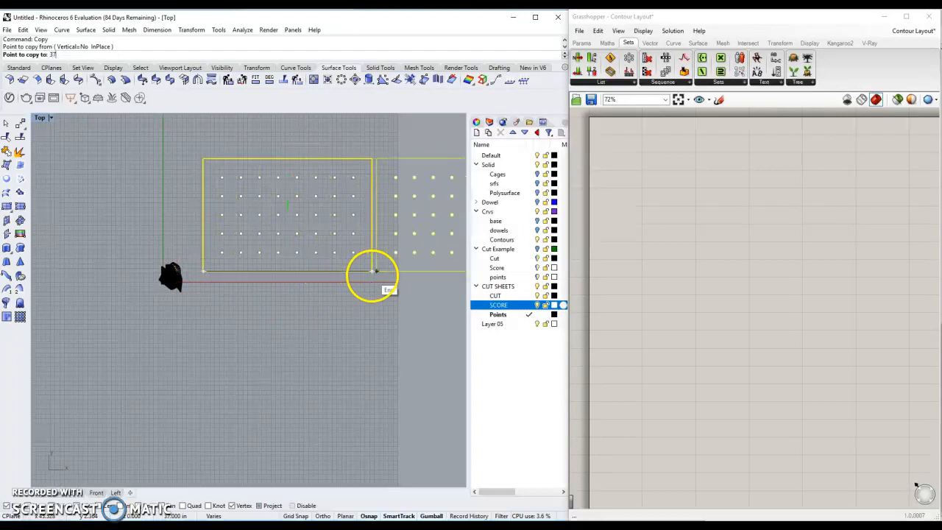
# - Place two copies of the point-grid sheet to the right, then select all surfaces with SelSrf
pyautogui.click(374, 281)
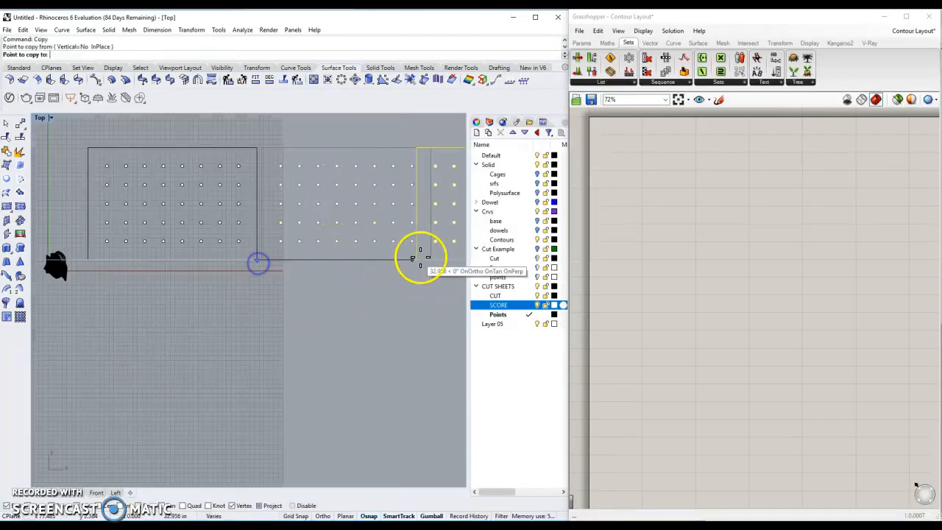
pyautogui.click(389, 307)
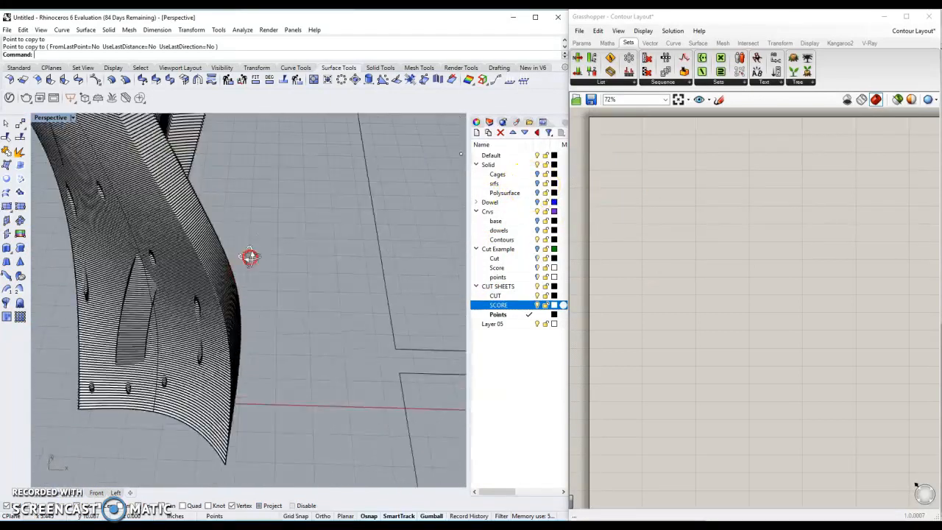
pyautogui.write('SelSrf')
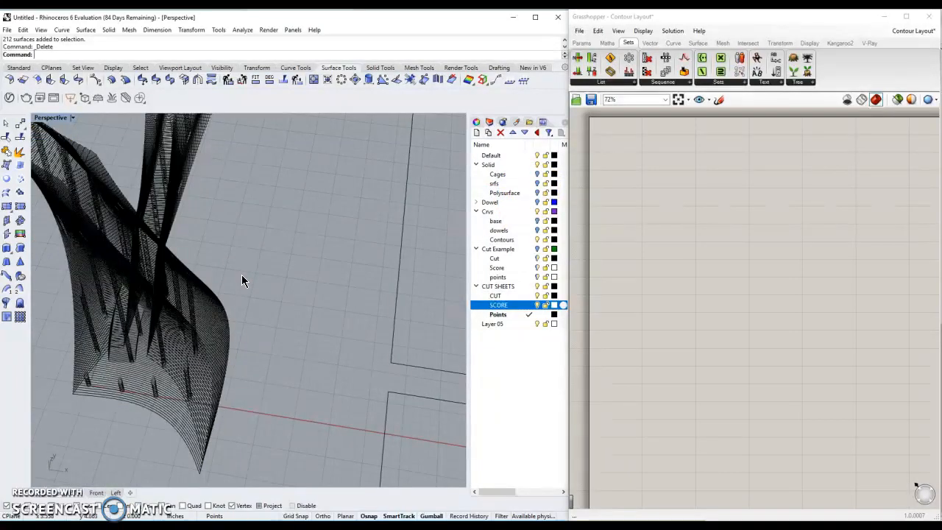
# - Window-select the contour curves and choose the curve group from the Selection Menu
pyautogui.moveTo(245, 280); pyautogui.dragTo(198, 329)
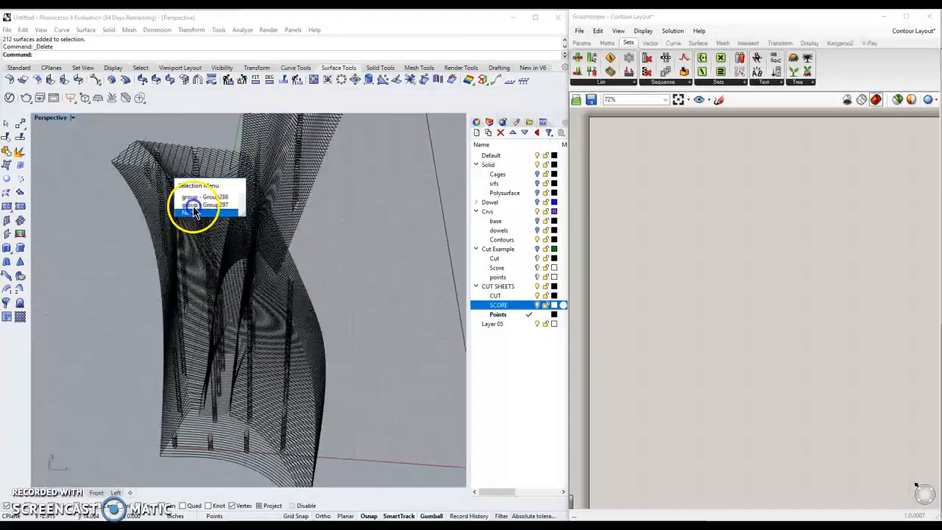
pyautogui.moveTo(209, 214)
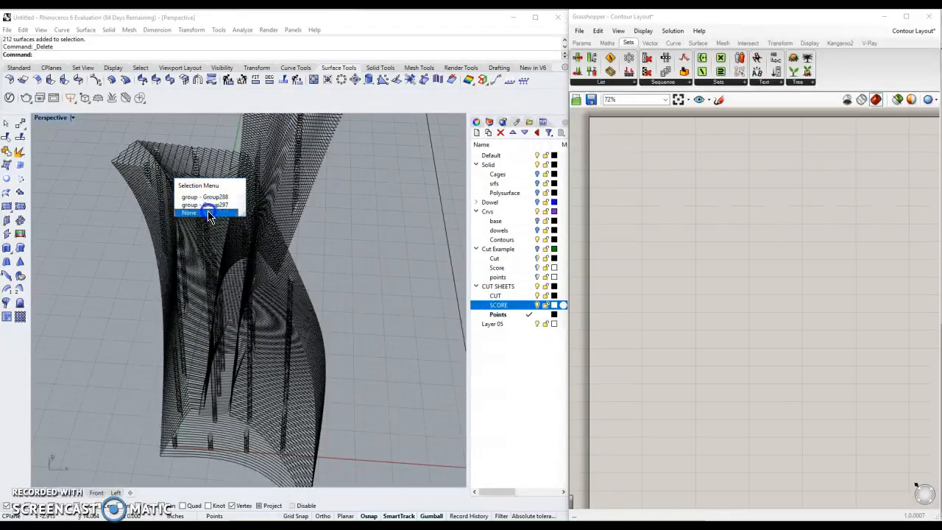
pyautogui.moveTo(210, 197)
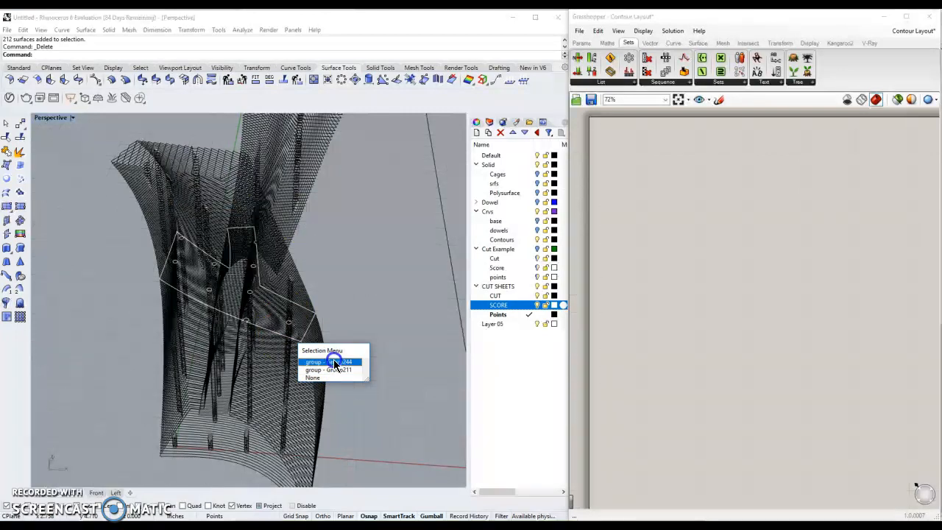
pyautogui.click(332, 361)
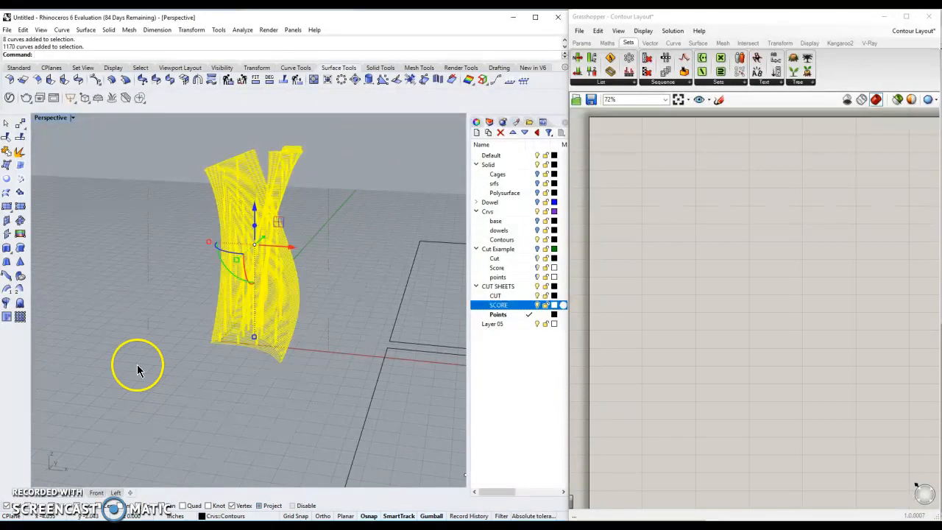
pyautogui.moveTo(116, 251)
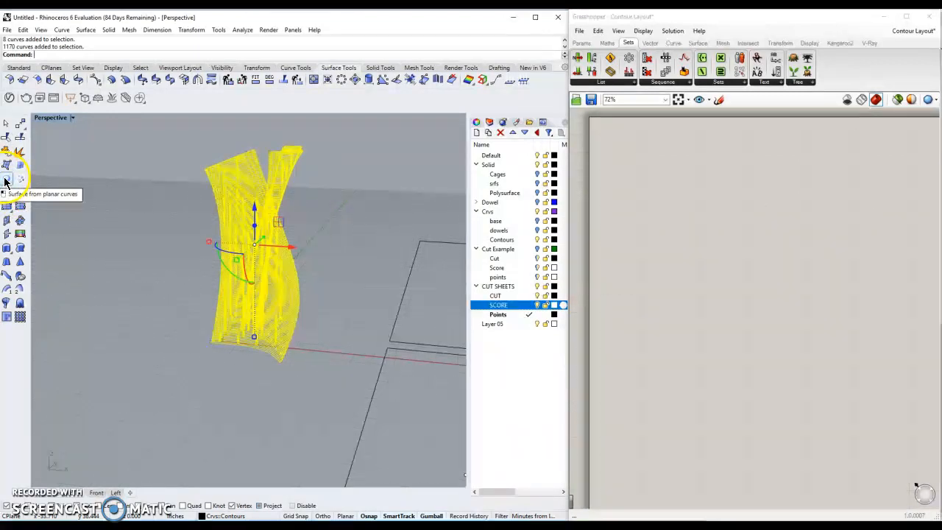
# - Run PlanarSrf on the selected contour curves to build flat slice surfaces
pyautogui.click(6, 178)
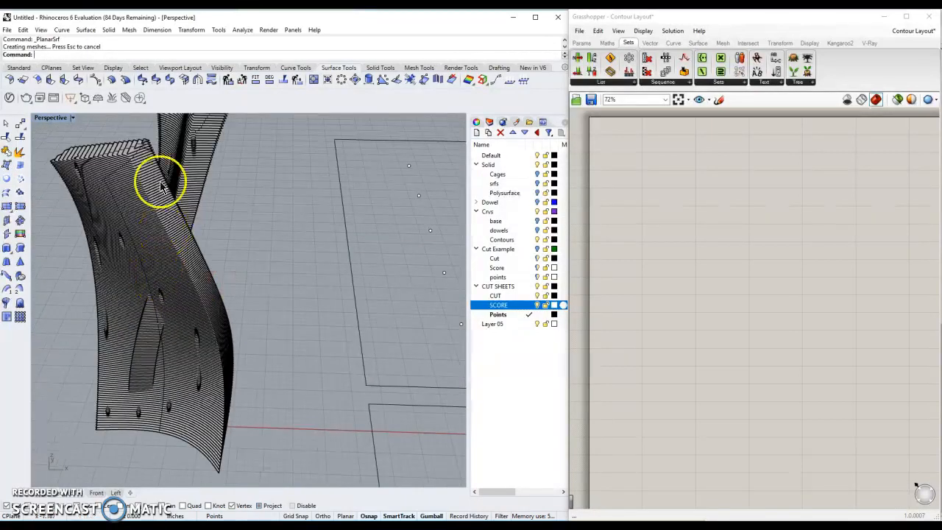
pyautogui.moveTo(155, 273)
pyautogui.write('srf')
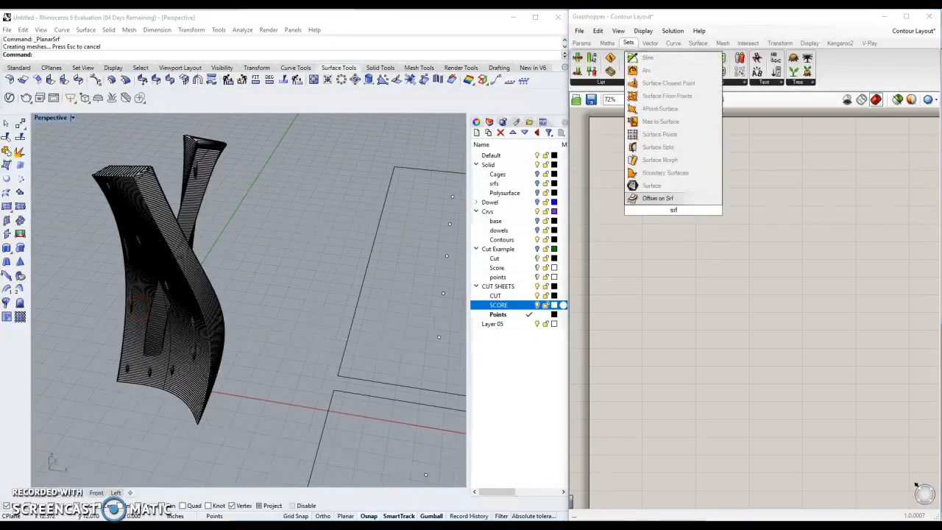
pyautogui.moveTo(674, 188)
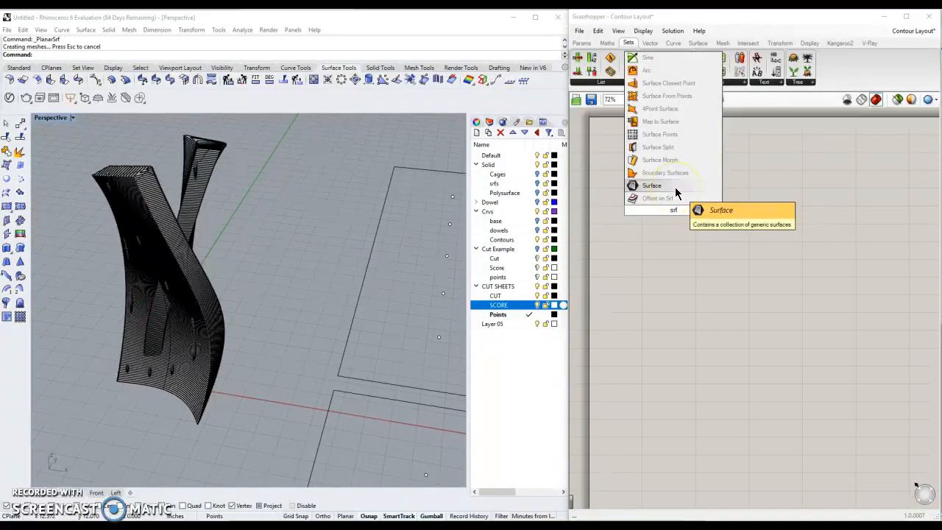
# - Place a Surface parameter and reference the contour surfaces via Set Multiple Surfaces
pyautogui.click(651, 185)
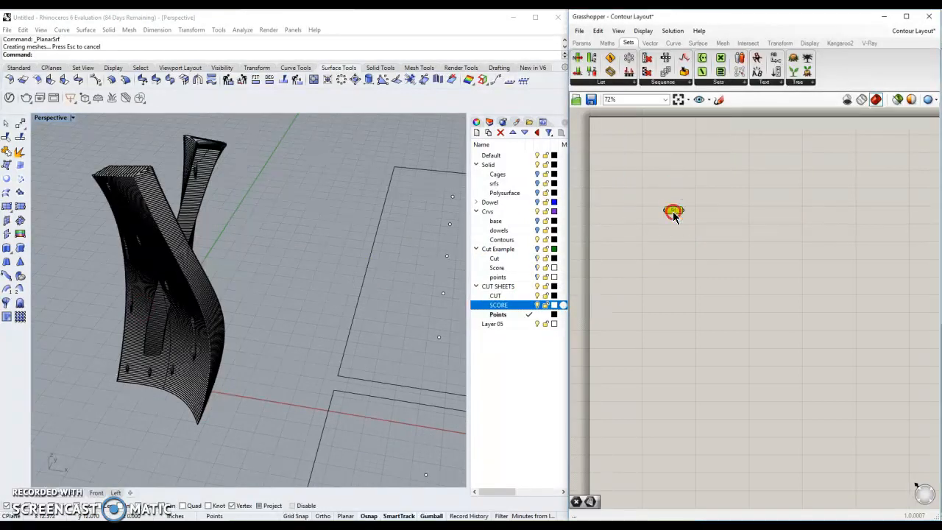
pyautogui.rightClick(673, 212)
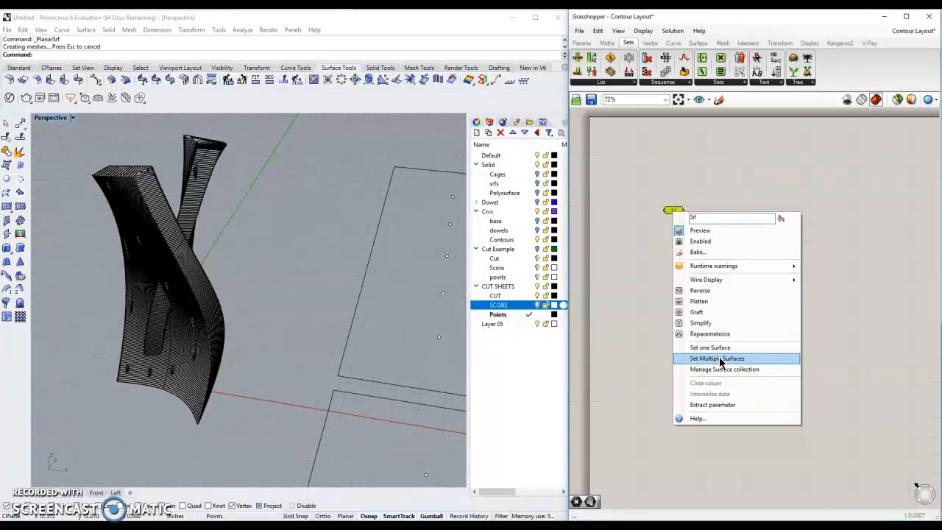
pyautogui.click(716, 358)
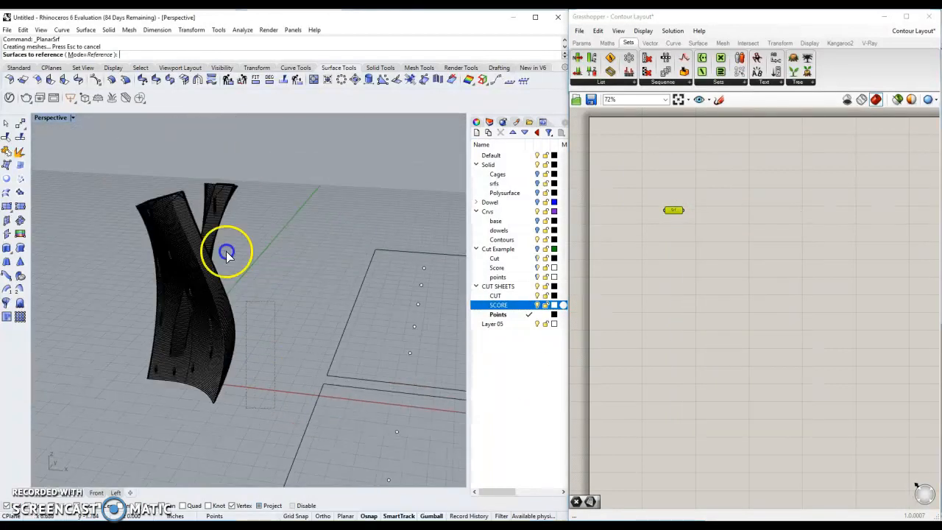
pyautogui.click(227, 250)
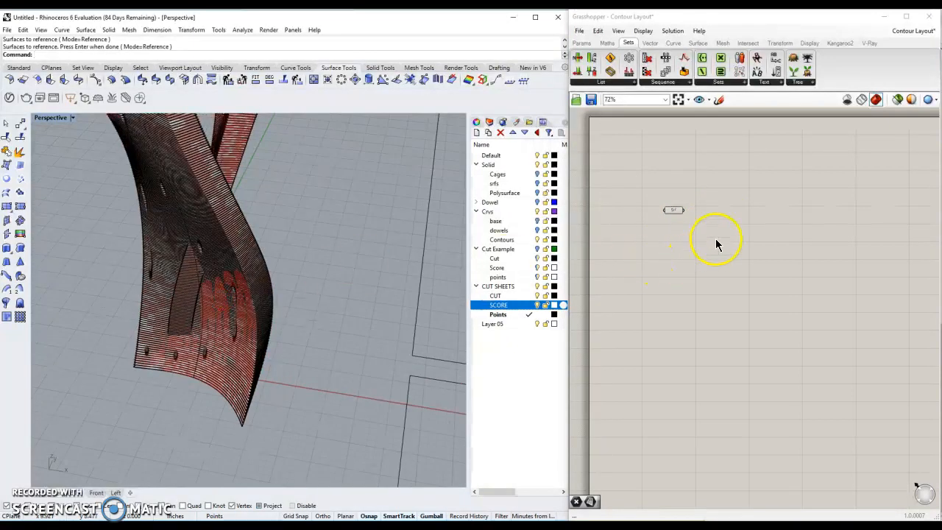
# - Add Point List and Area components to the Grasshopper canvas
pyautogui.doubleClick(717, 243)
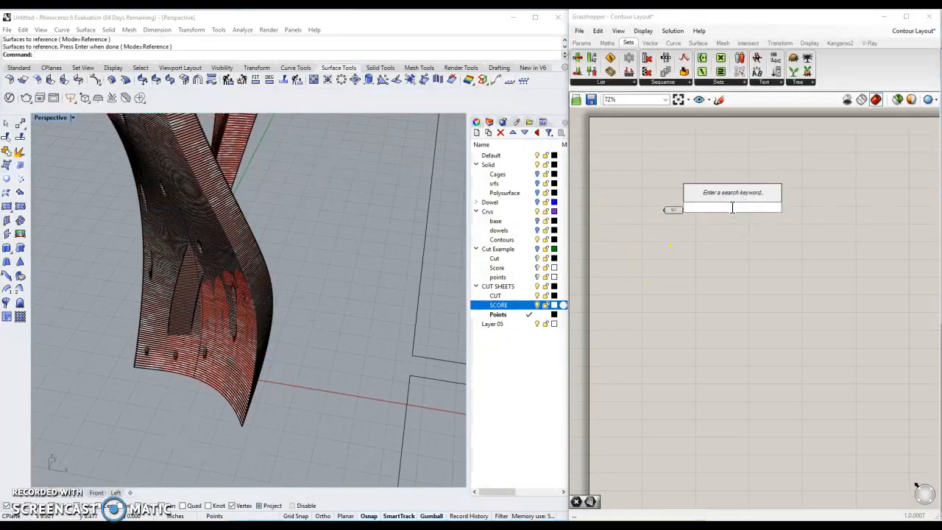
pyautogui.write('poin')
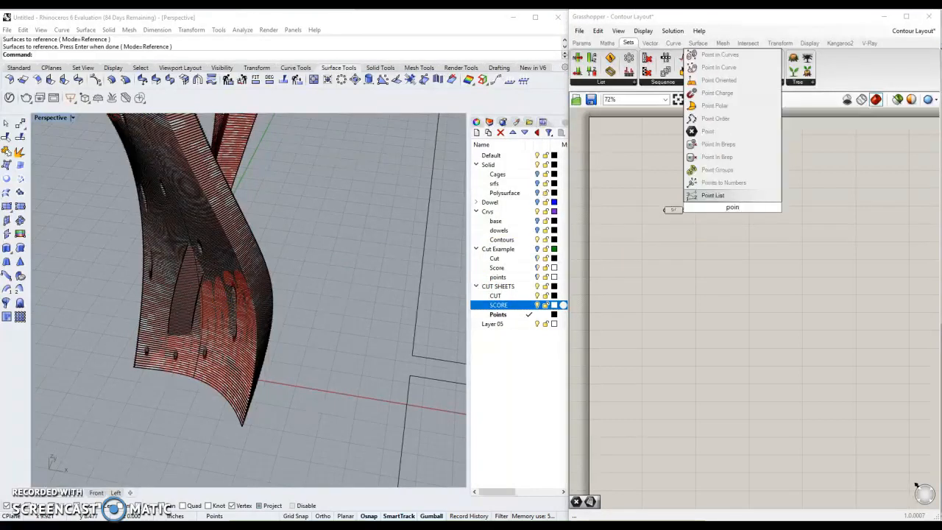
pyautogui.click(712, 195)
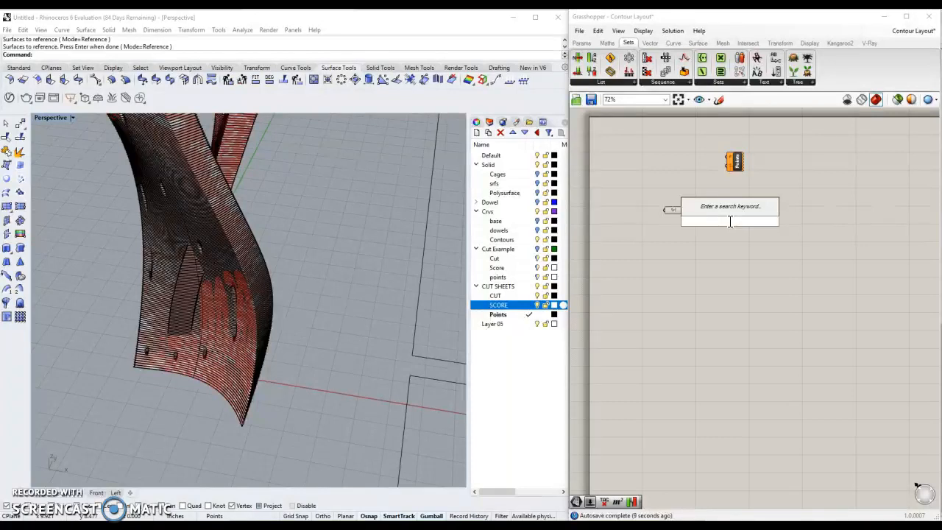
pyautogui.write('area')
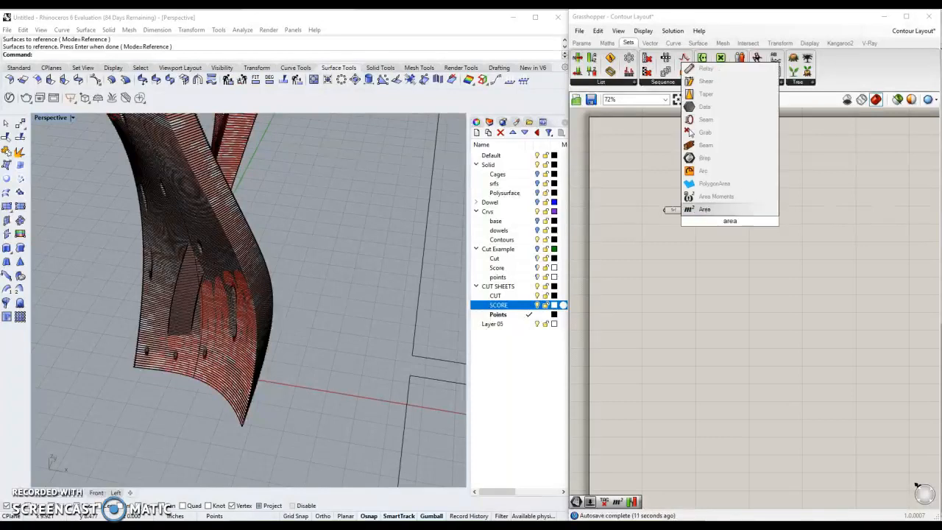
pyautogui.moveTo(704, 214)
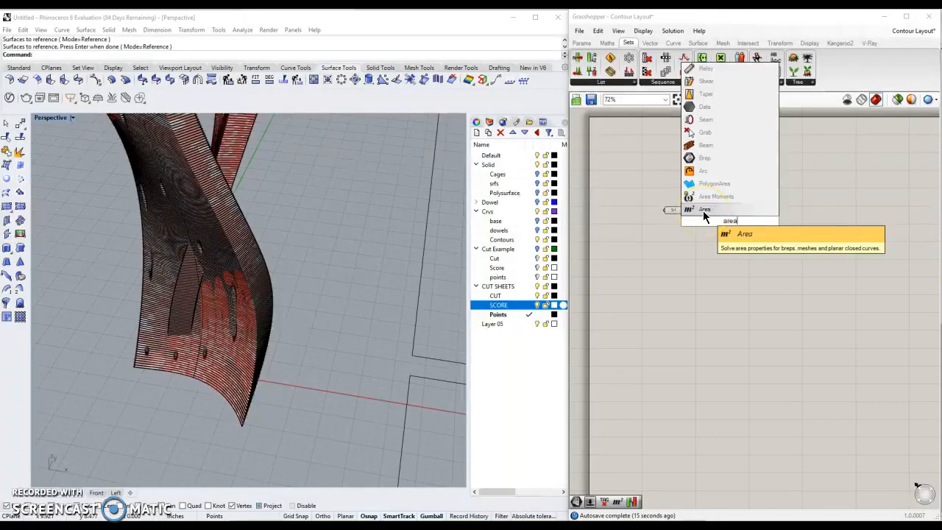
pyautogui.click(705, 209)
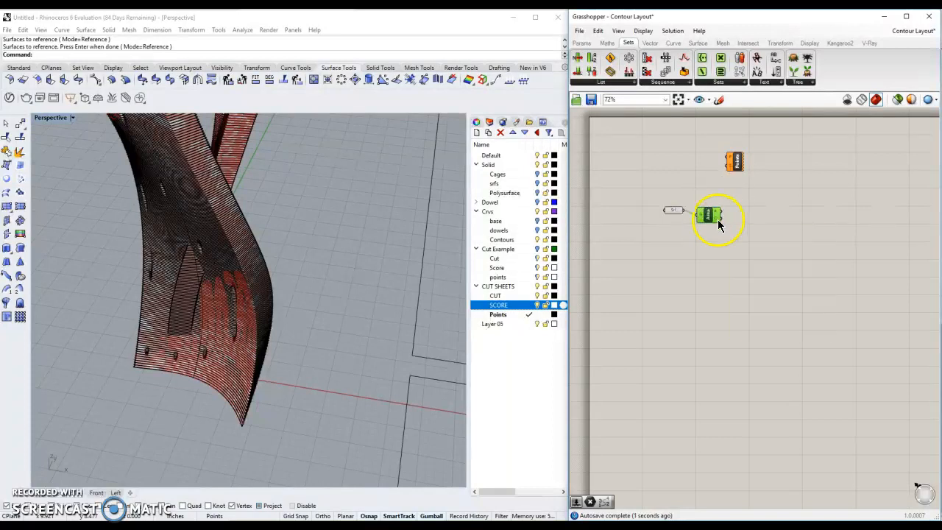
pyautogui.moveTo(714, 217)
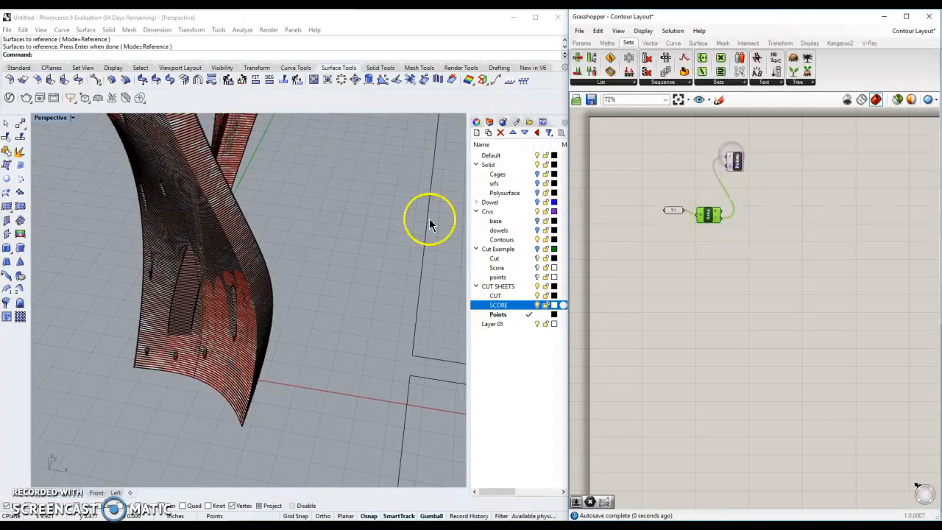
pyautogui.moveTo(711, 214)
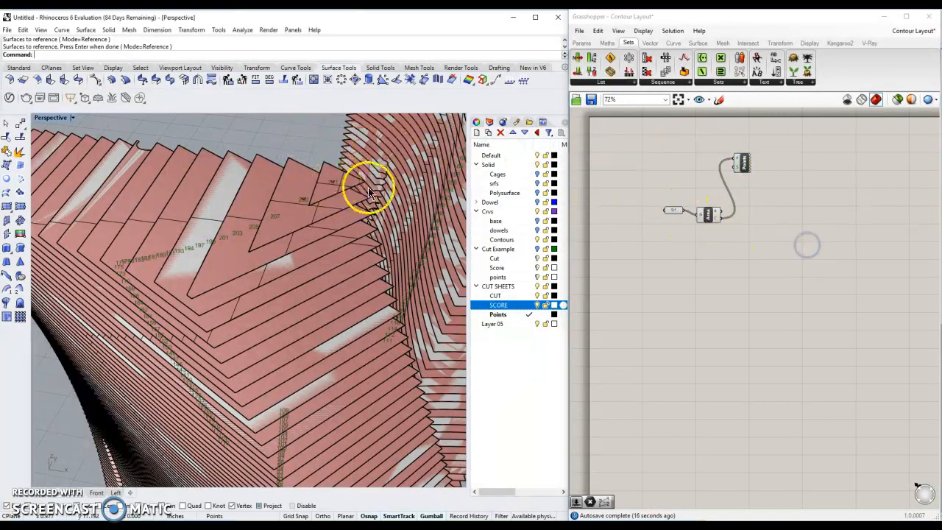
# - Wire a number slider into Point List and orbit Perspective around the numbered contour slices
pyautogui.moveTo(368, 191); pyautogui.dragTo(192, 228)
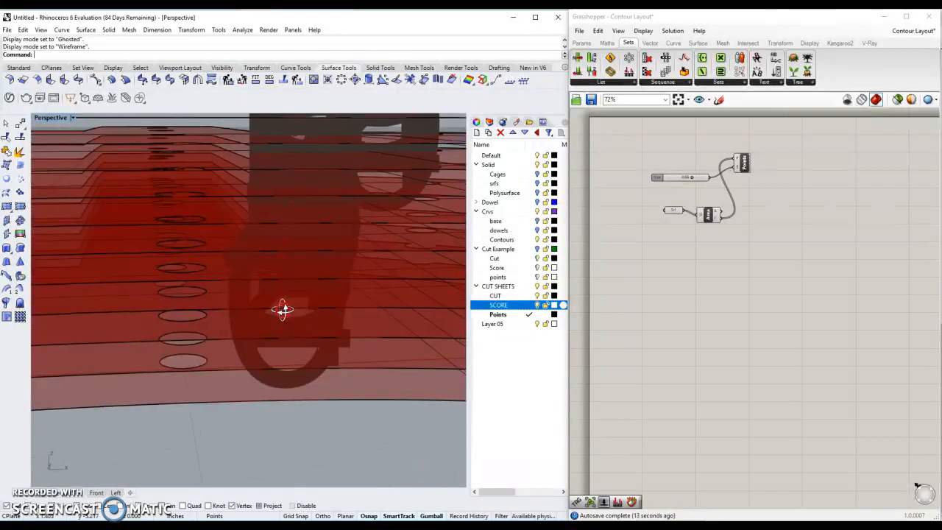
pyautogui.moveTo(283, 309); pyautogui.dragTo(195, 335)
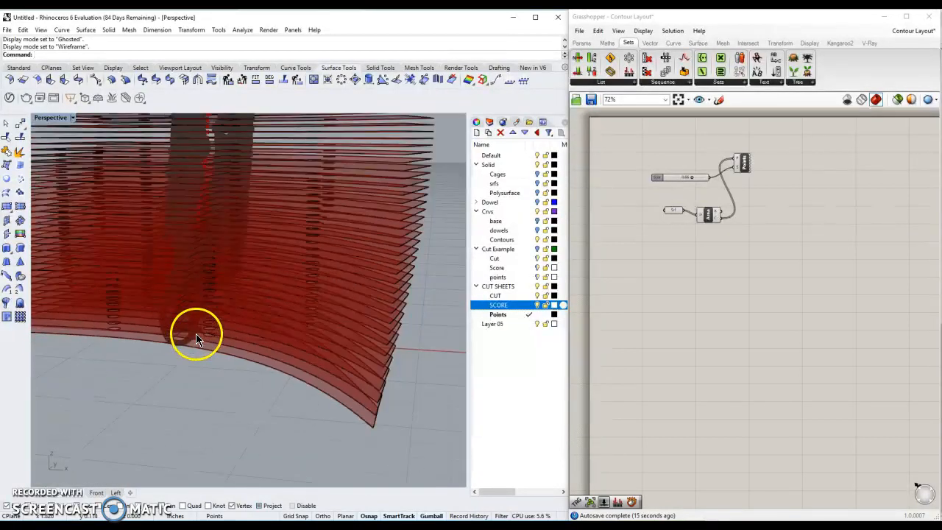
pyautogui.moveTo(206, 331); pyautogui.dragTo(302, 324)
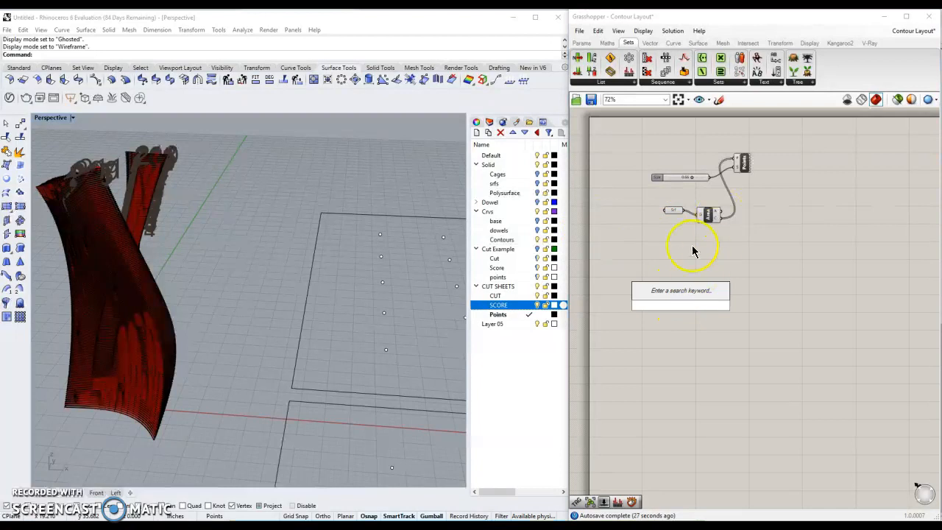
# - Toggle Reverse on the Srf parameter so the 212 surfaces are in reverse order
pyautogui.click(674, 211)
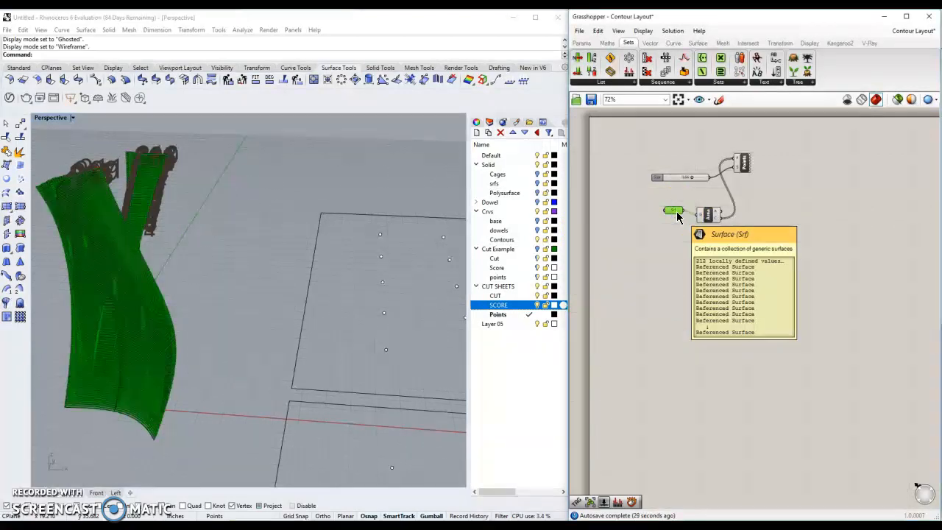
pyautogui.rightClick(673, 211)
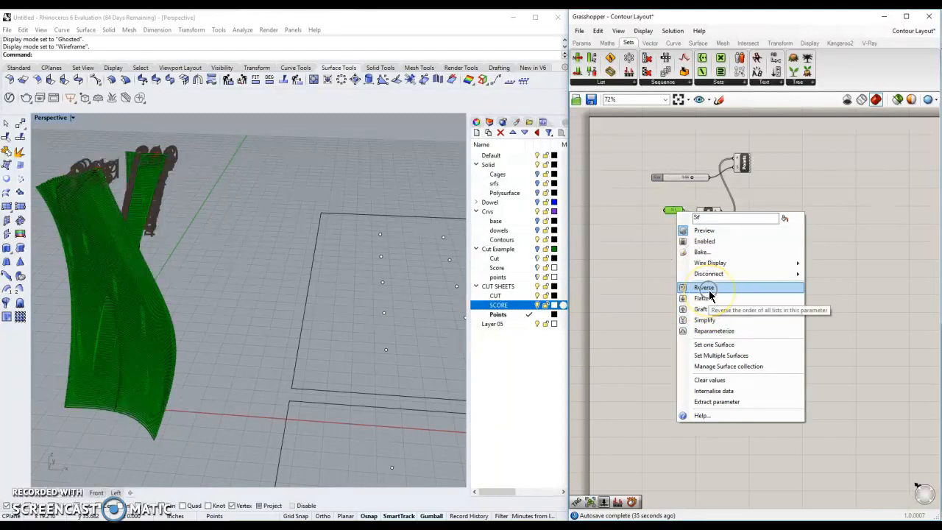
pyautogui.click(705, 287)
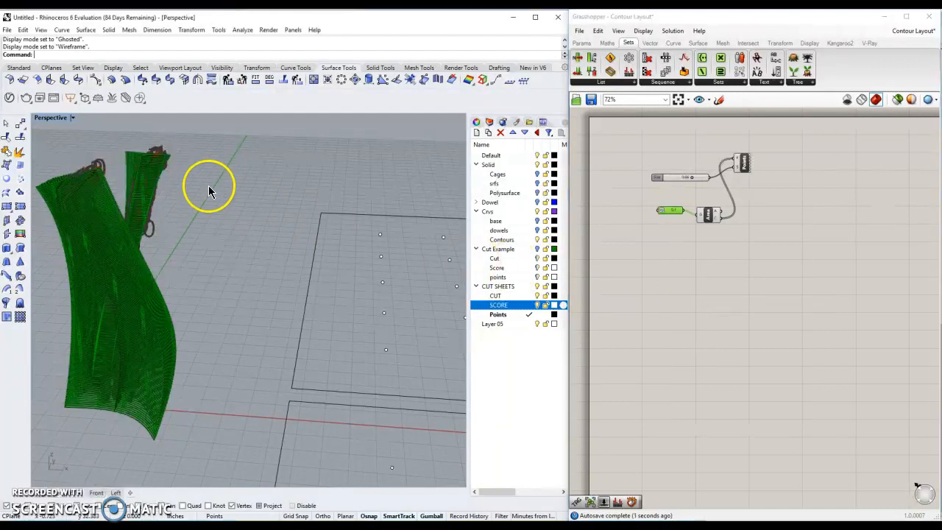
pyautogui.rightClick(668, 210)
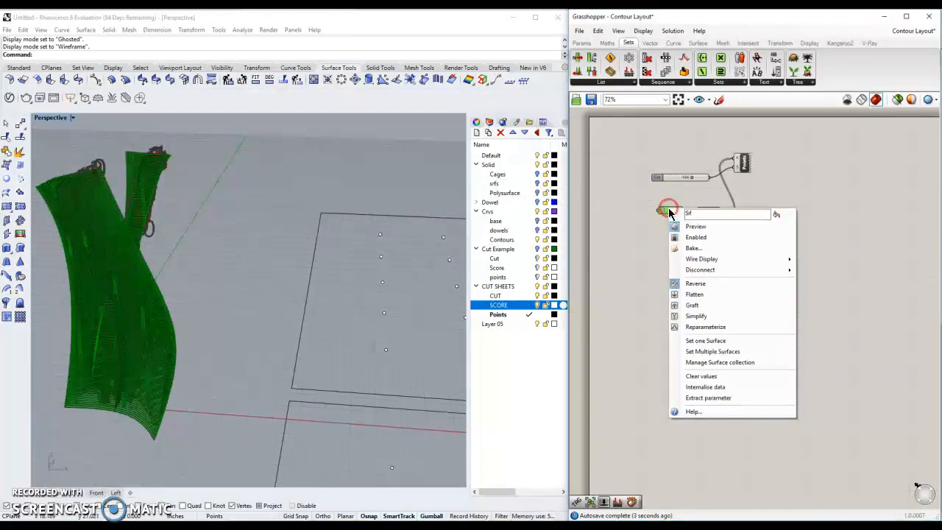
pyautogui.click(695, 283)
pyautogui.write('poin')
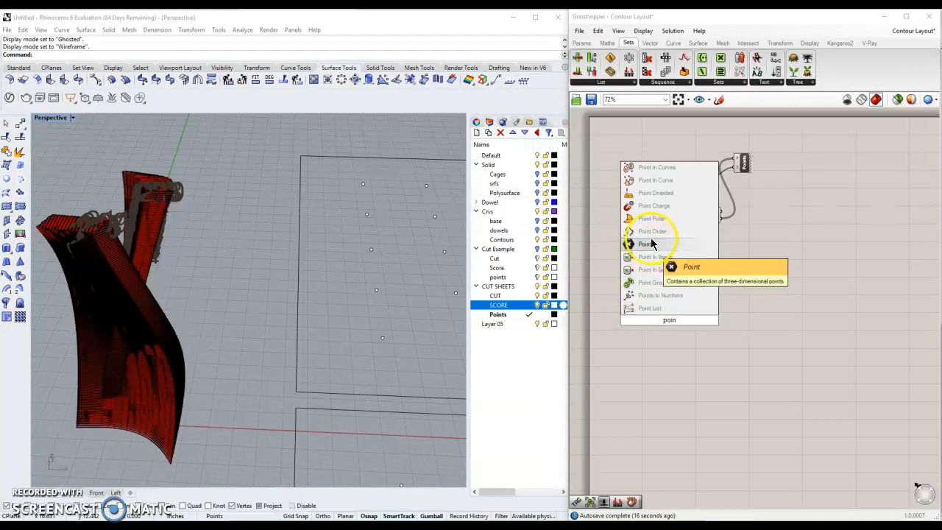
# - Add a Point parameter and start renaming it to Layout Pts
pyautogui.click(648, 243)
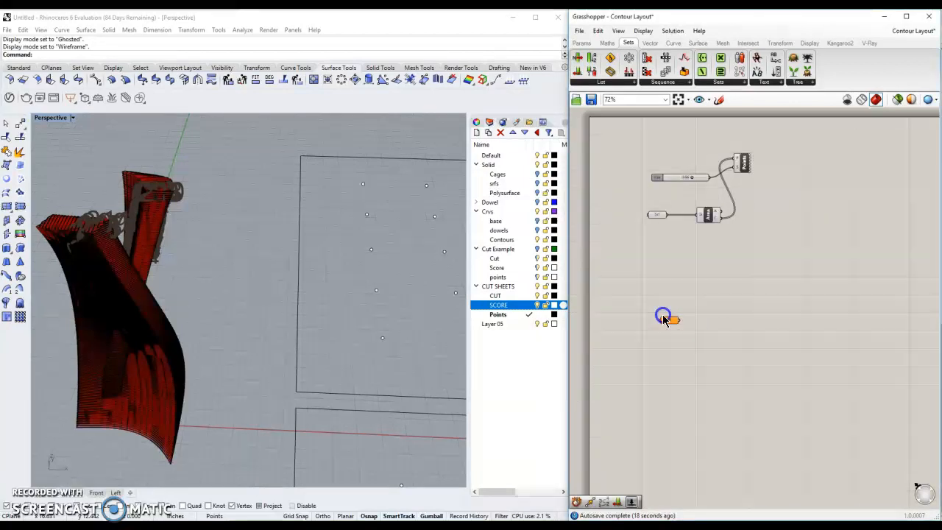
pyautogui.rightClick(666, 318)
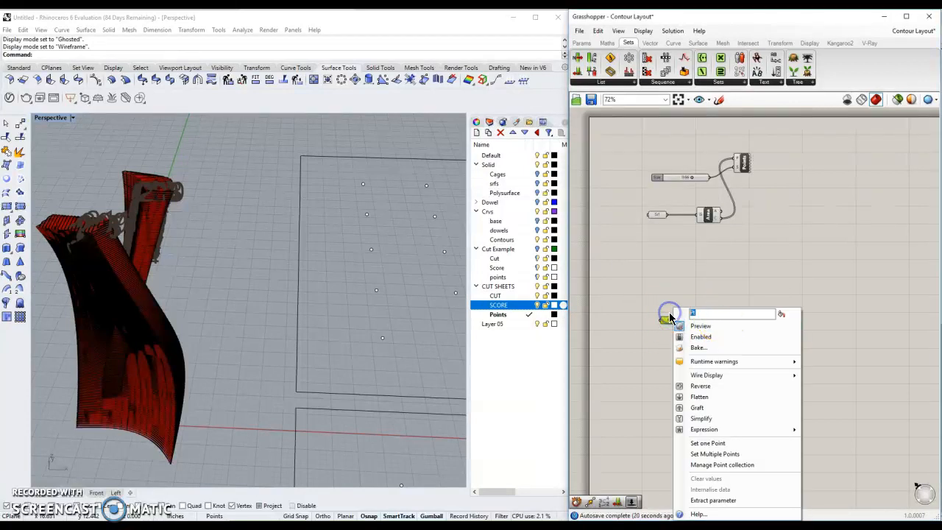
pyautogui.write('Layout Pl')
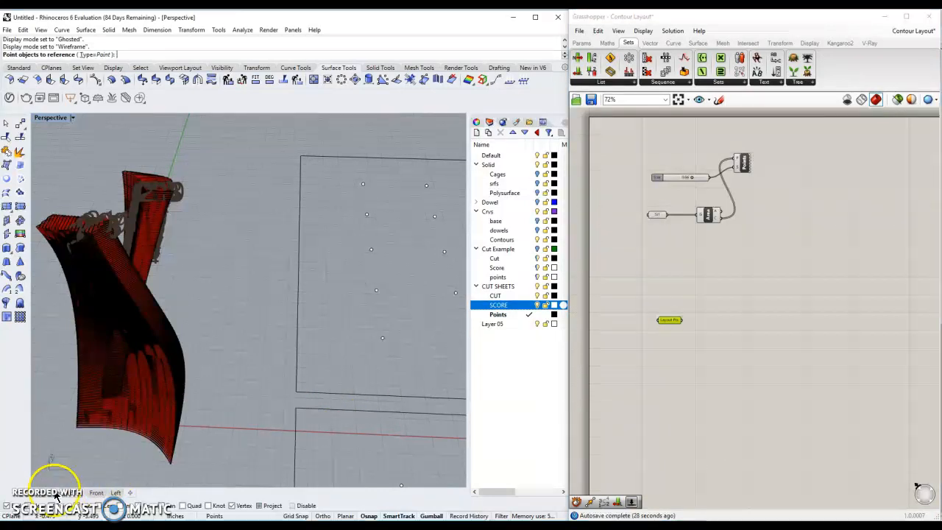
# - Reference the cut sheets' grid points into Layout Pts using Set Multiple Points
pyautogui.click(50, 117)
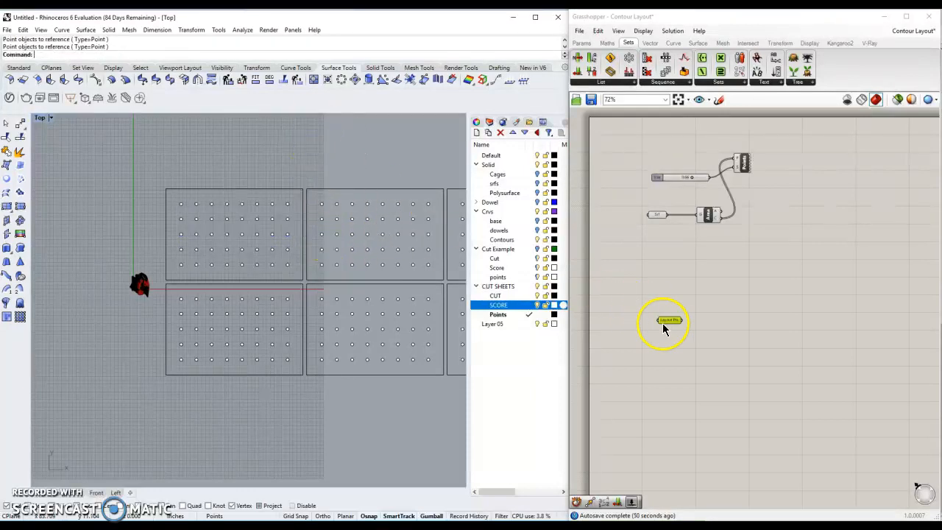
pyautogui.rightClick(667, 320)
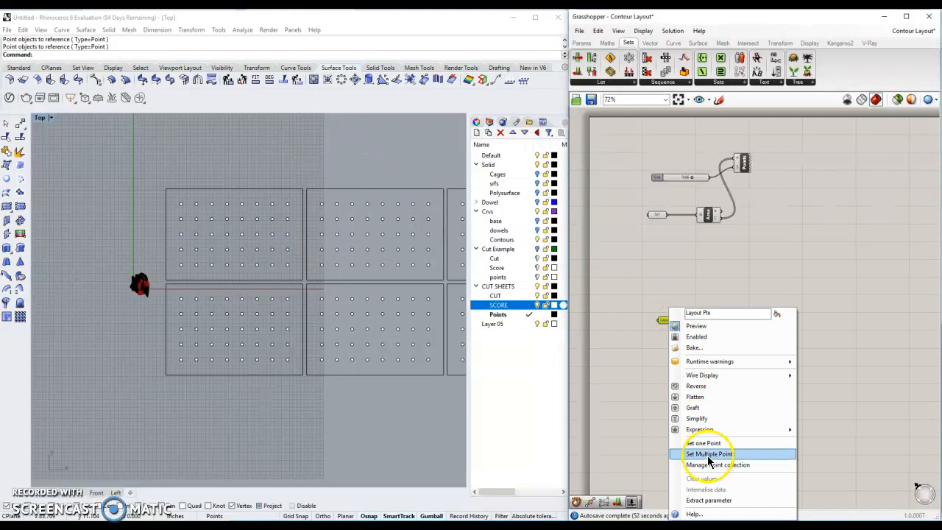
pyautogui.click(708, 454)
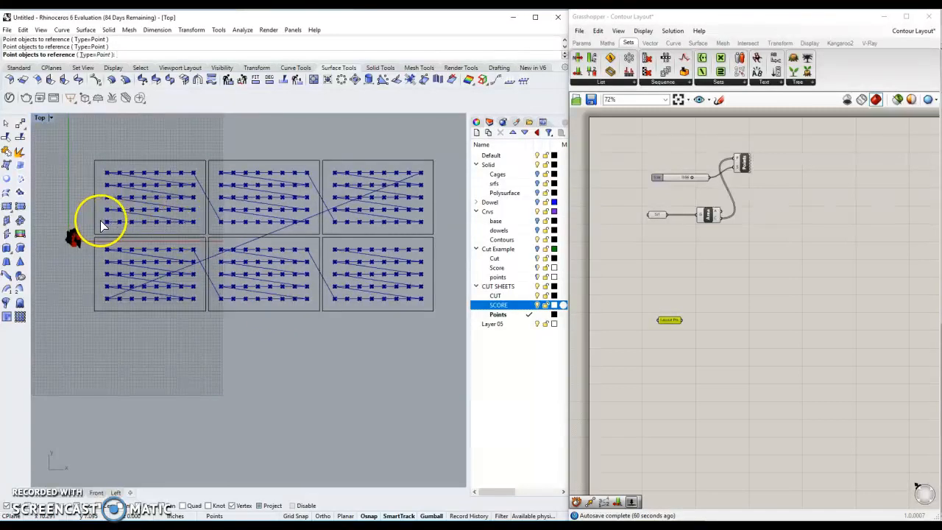
pyautogui.moveTo(177, 180)
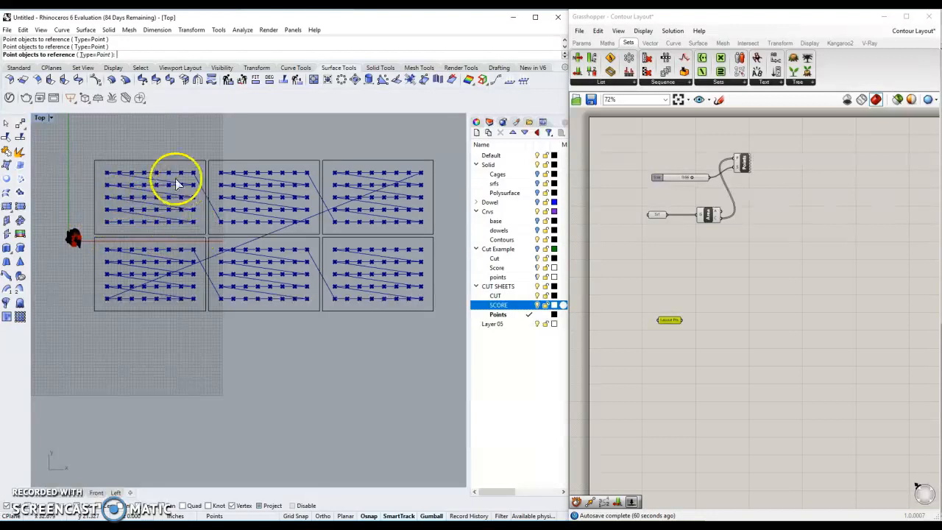
pyautogui.moveTo(335, 206)
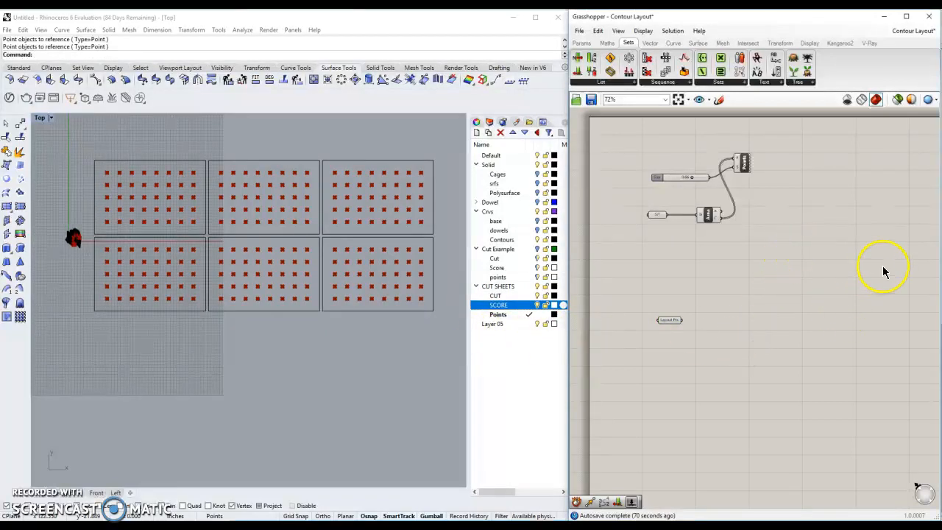
# - Place a Move component from the 'mov' search, taking the contour surfaces as geometry
pyautogui.doubleClick(882, 265)
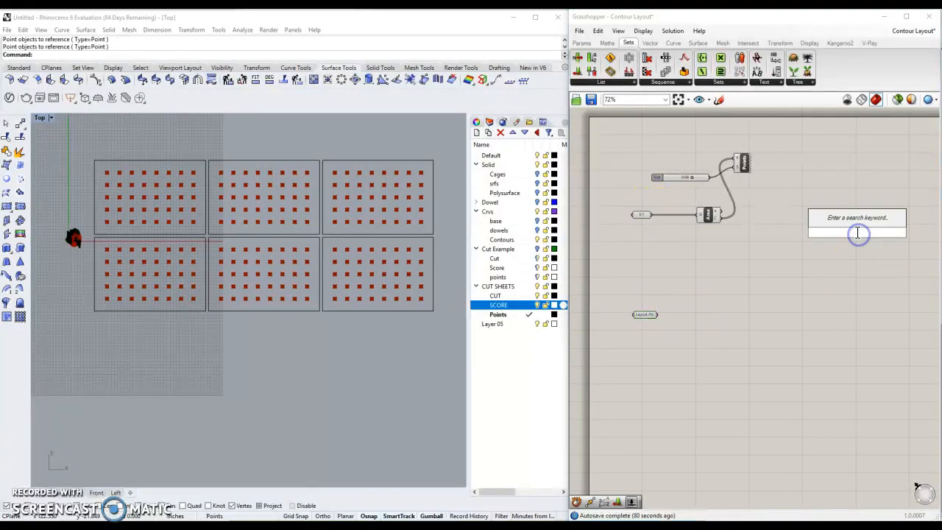
pyautogui.write('mov')
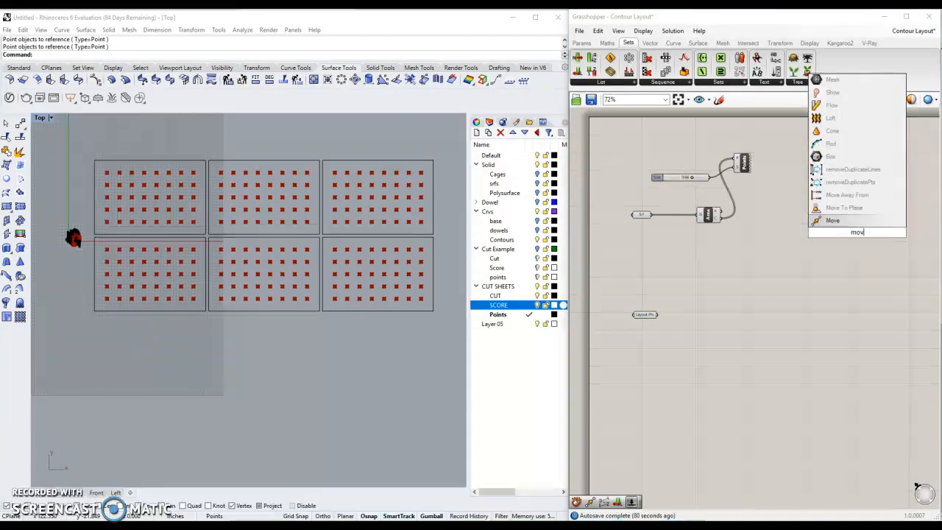
pyautogui.click(832, 220)
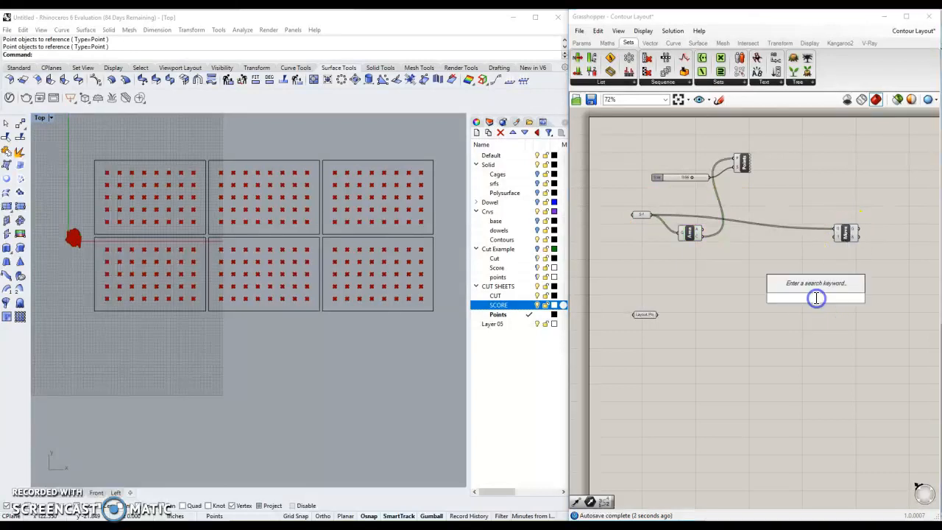
pyautogui.write('vect')
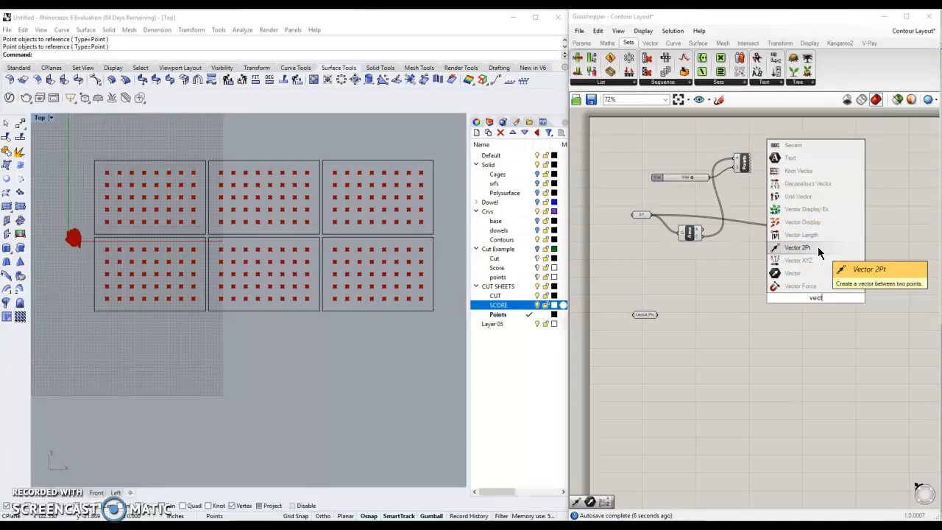
pyautogui.moveTo(703, 236)
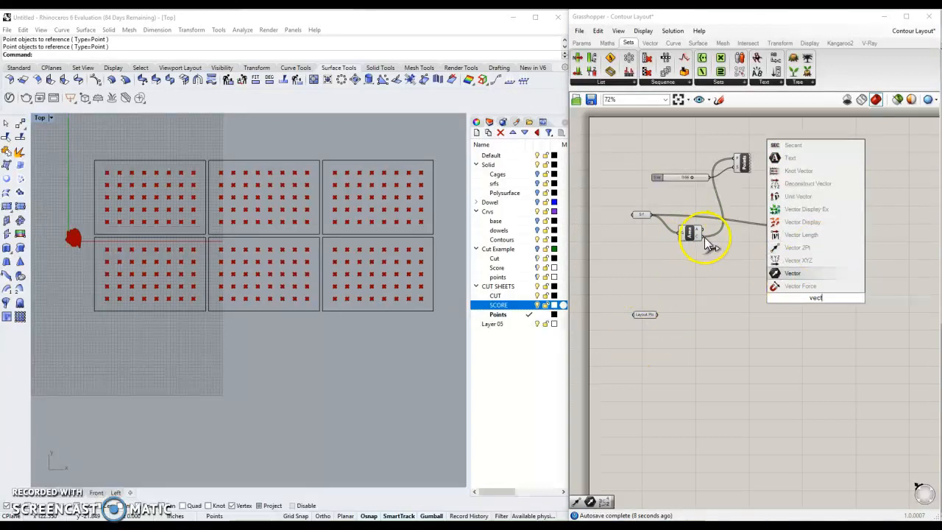
pyautogui.moveTo(692, 234)
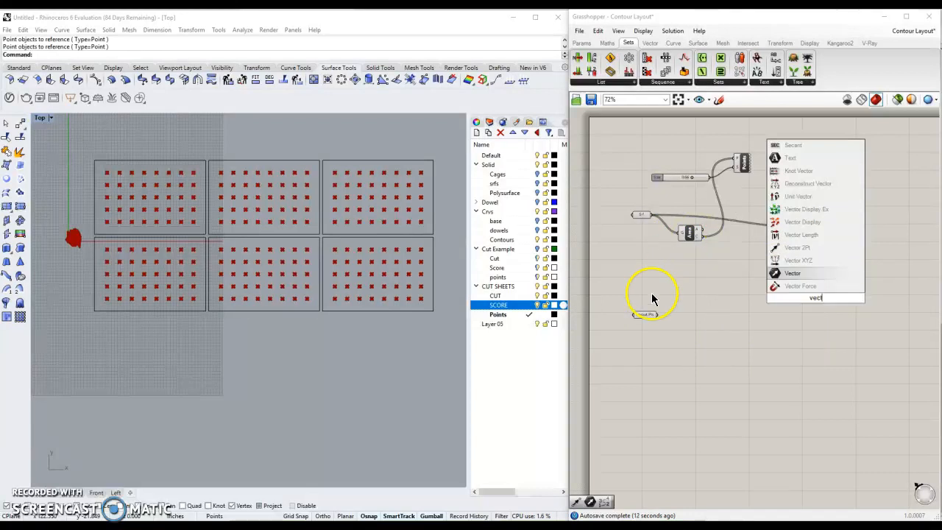
pyautogui.moveTo(645, 315)
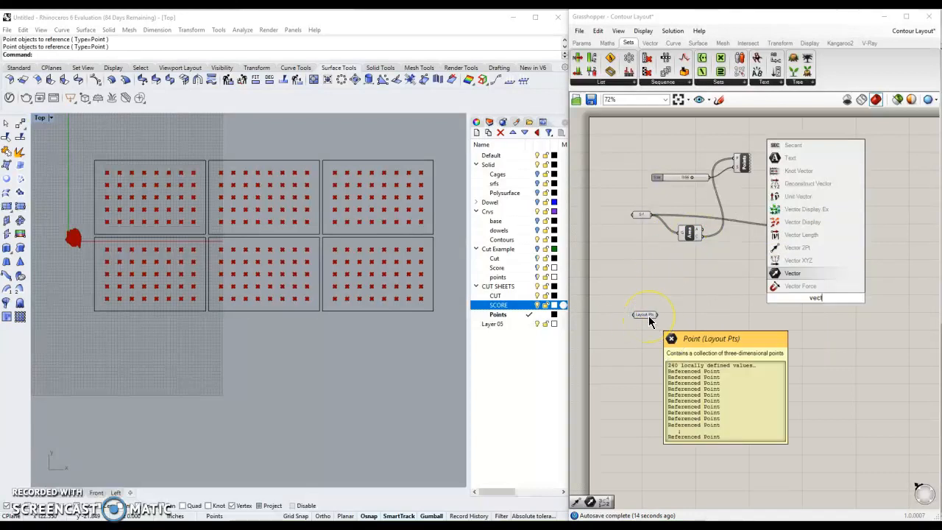
pyautogui.moveTo(794, 247)
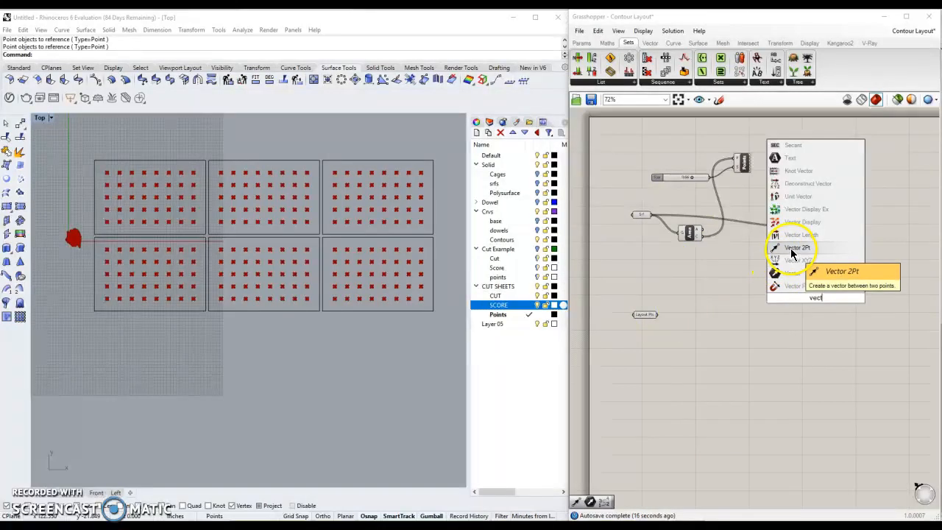
# - Add Vector 2Pt from Area centroids to Layout Pts, driving Move's T input
pyautogui.click(799, 248)
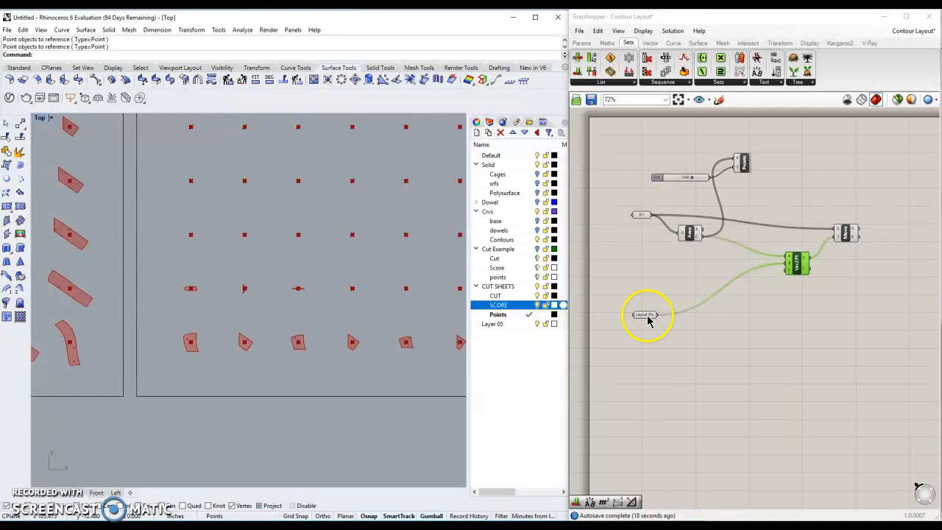
pyautogui.moveTo(745, 333)
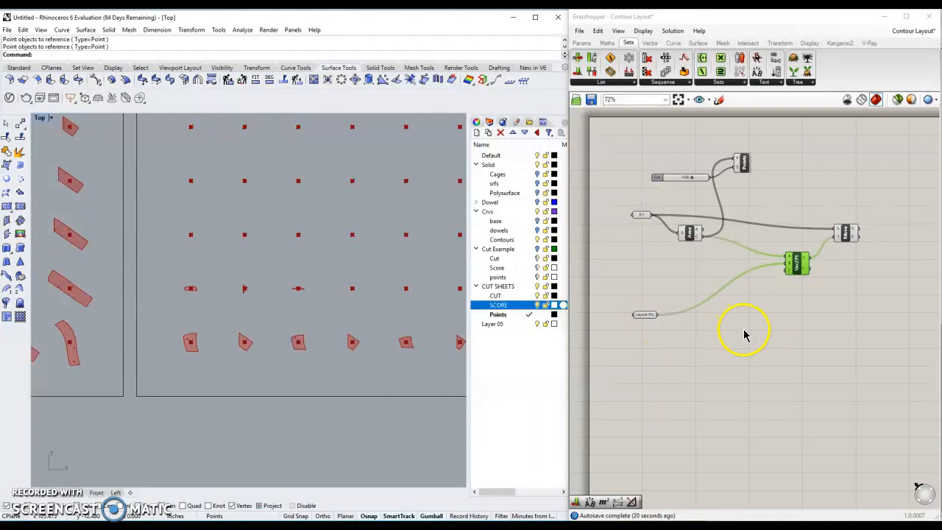
# - Insert a Shortest List pairing Area centroids with Layout Pts before Vector 2Pt
pyautogui.doubleClick(742, 333)
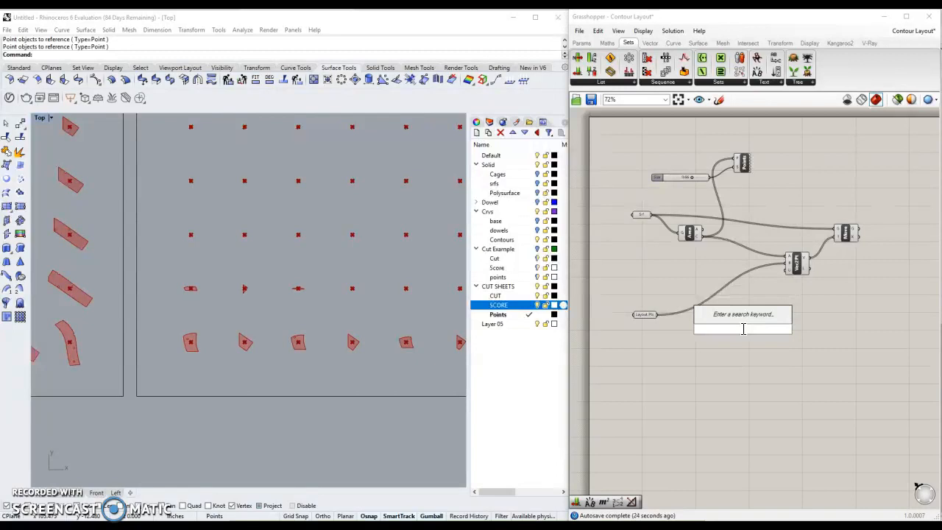
pyautogui.write('shor')
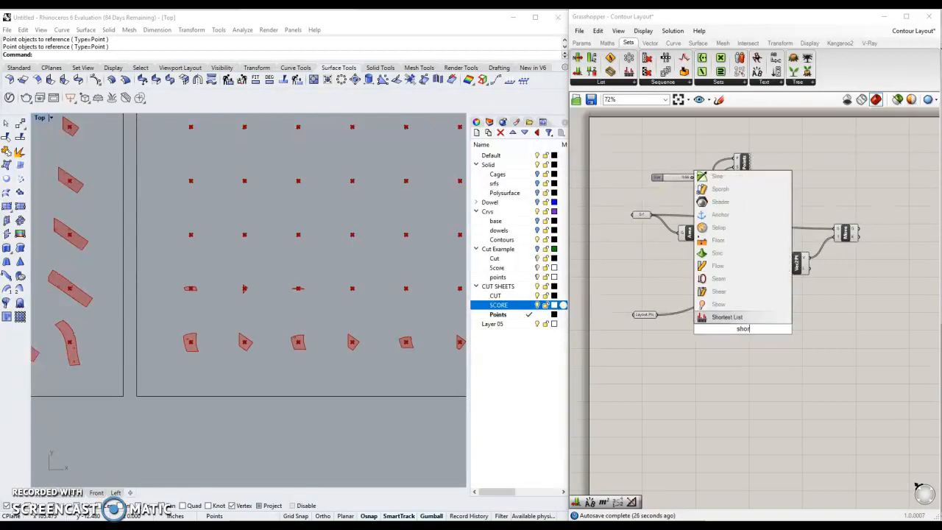
pyautogui.moveTo(733, 316)
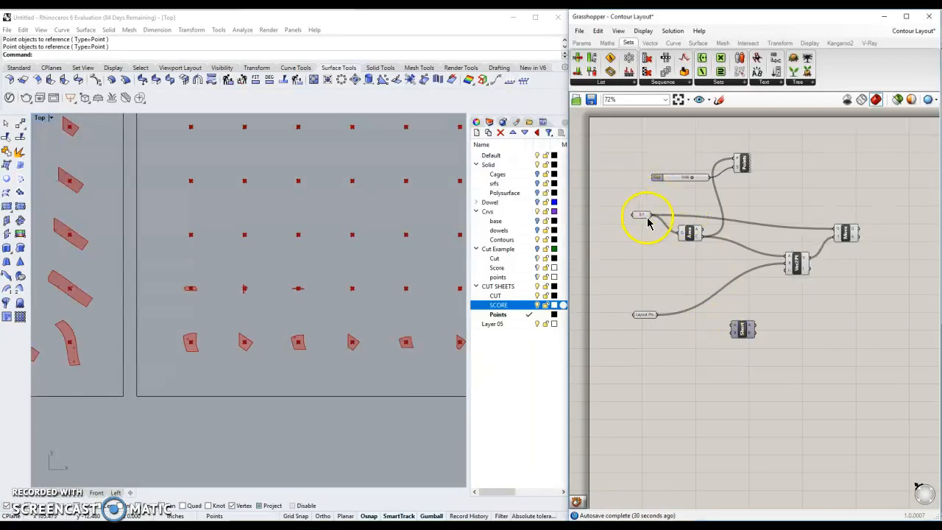
pyautogui.moveTo(642, 216)
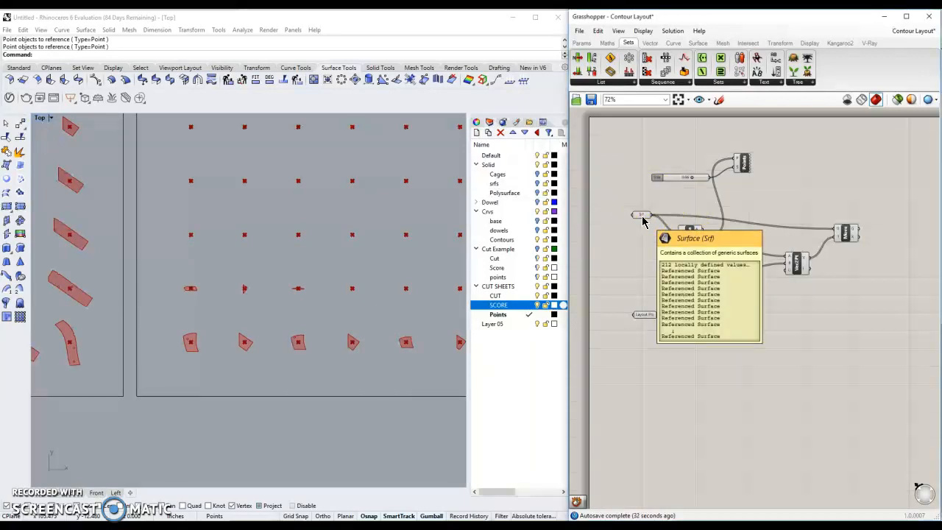
pyautogui.click(642, 215)
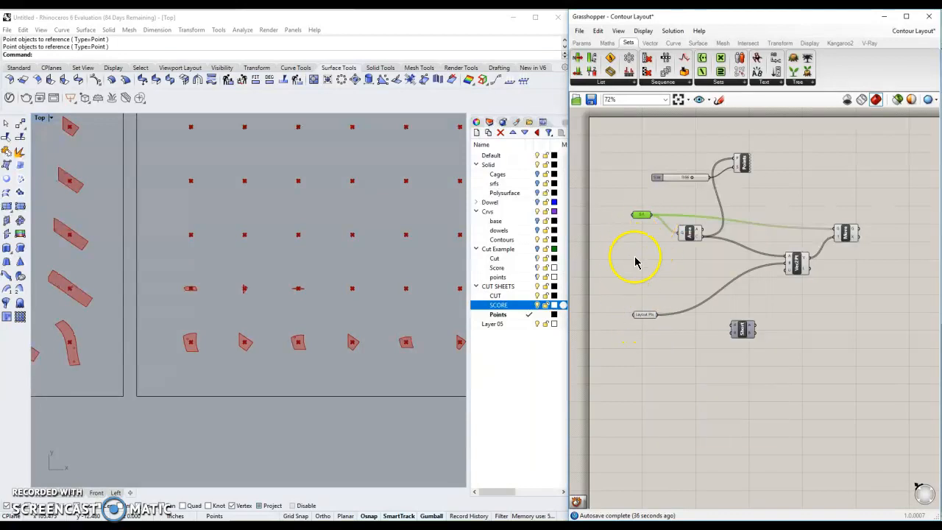
pyautogui.moveTo(648, 223)
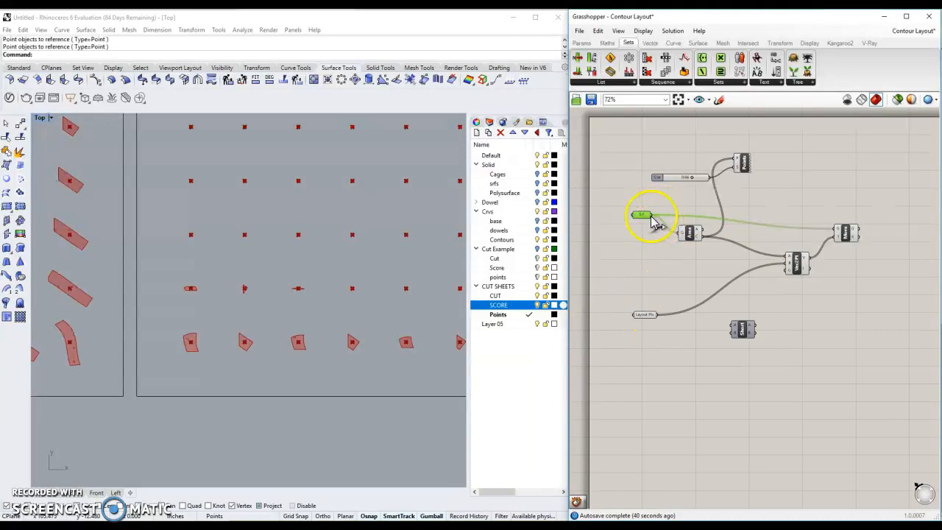
pyautogui.moveTo(650, 323)
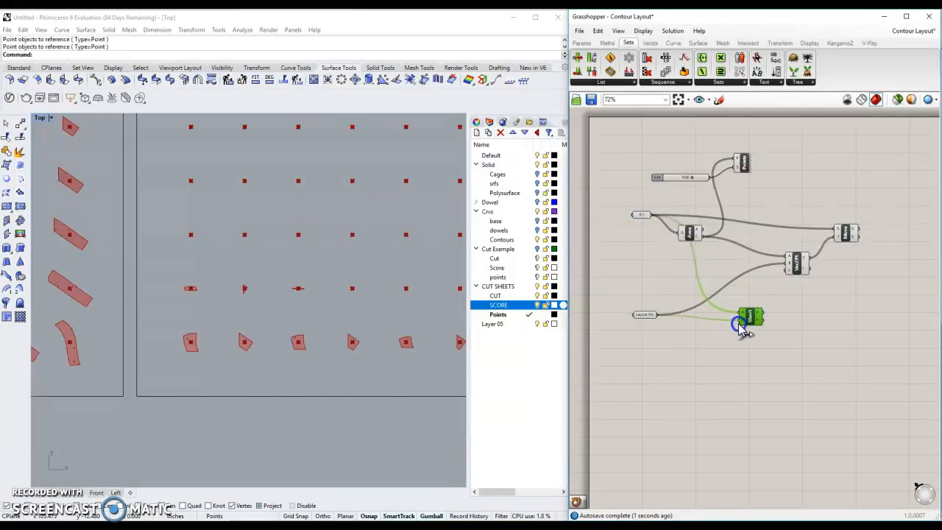
pyautogui.scroll(3)
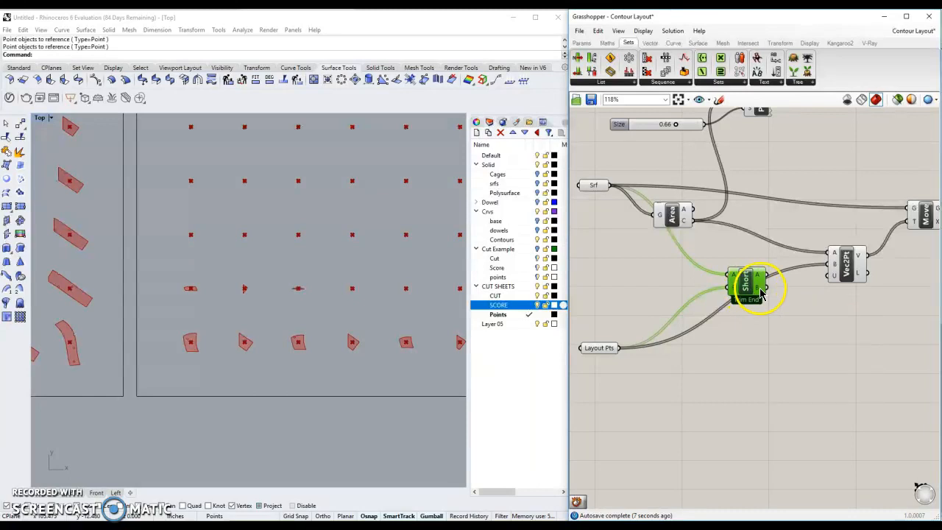
pyautogui.moveTo(636, 353)
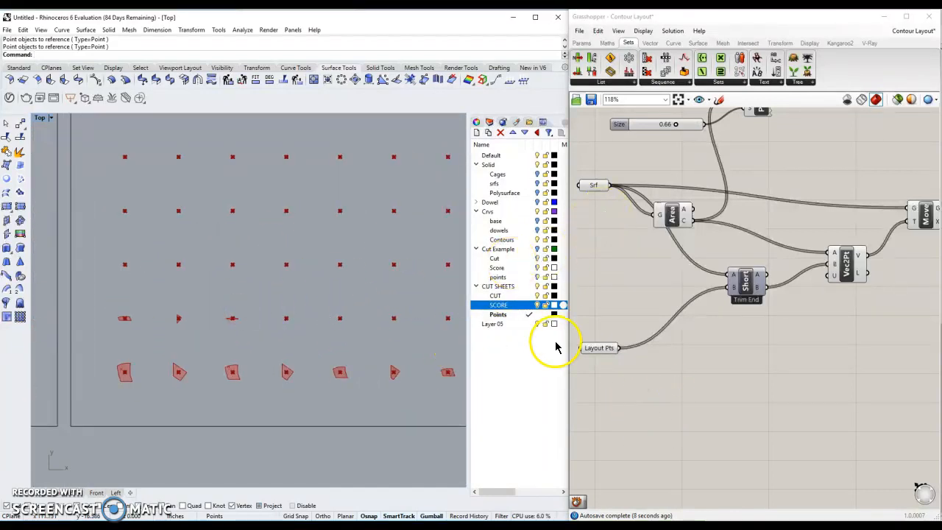
# - Turn off the Layout Pts preview and open the Srf parameter's preview options
pyautogui.rightClick(598, 348)
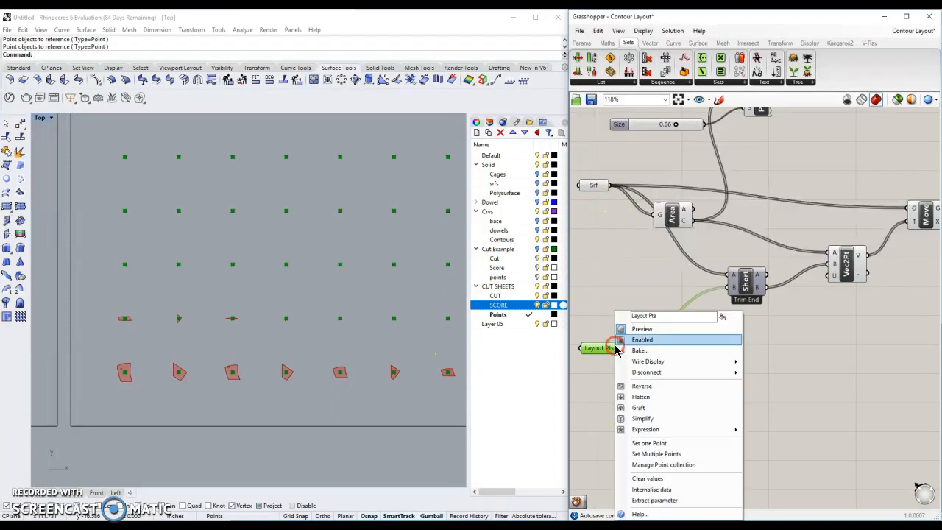
pyautogui.click(642, 340)
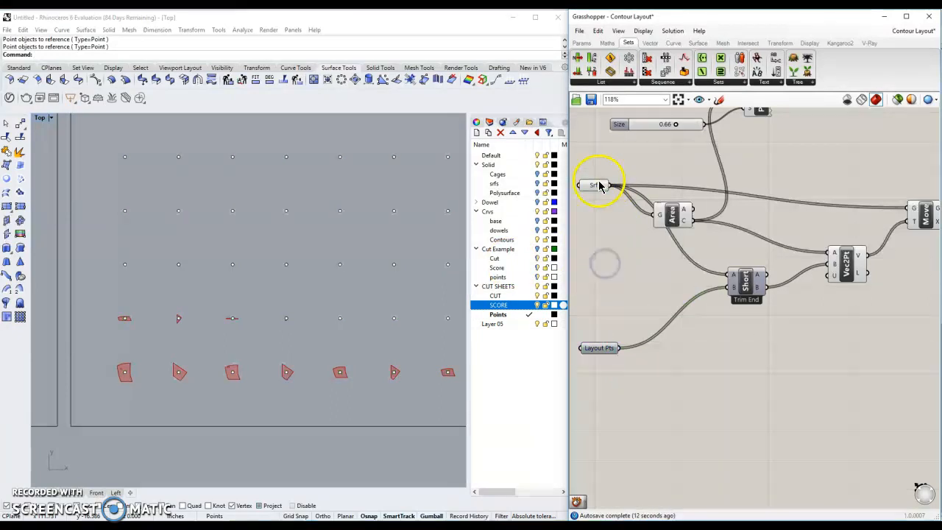
pyautogui.click(595, 185)
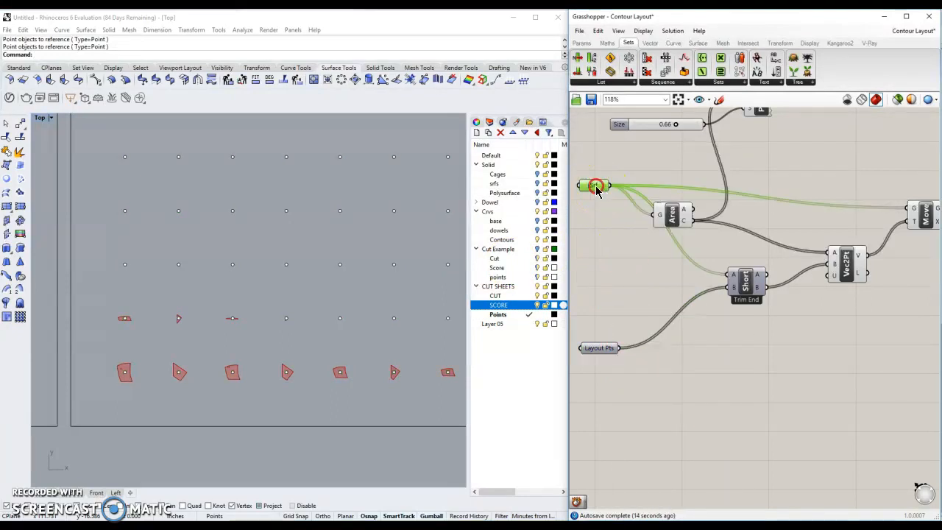
pyautogui.rightClick(595, 186)
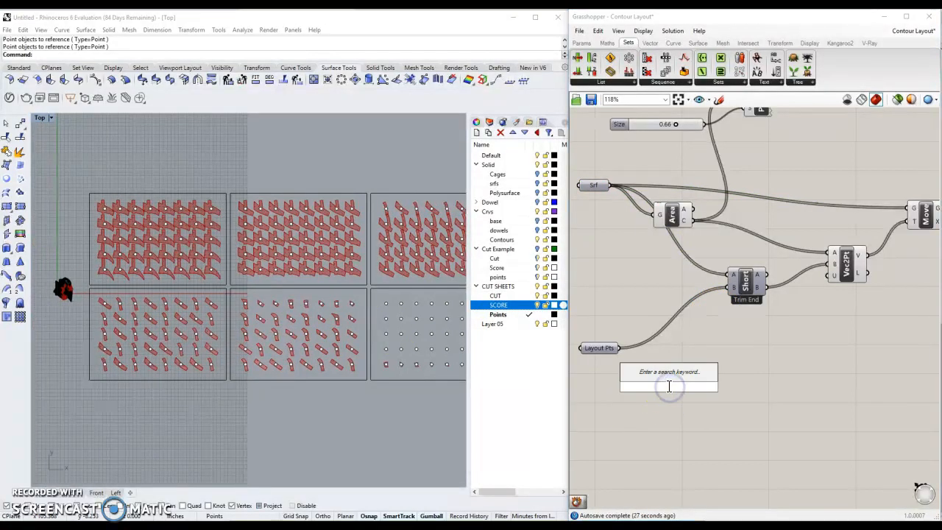
# - Place a Text Tag, shift it right, and wire Shortest List B into its L input
pyautogui.write('te')
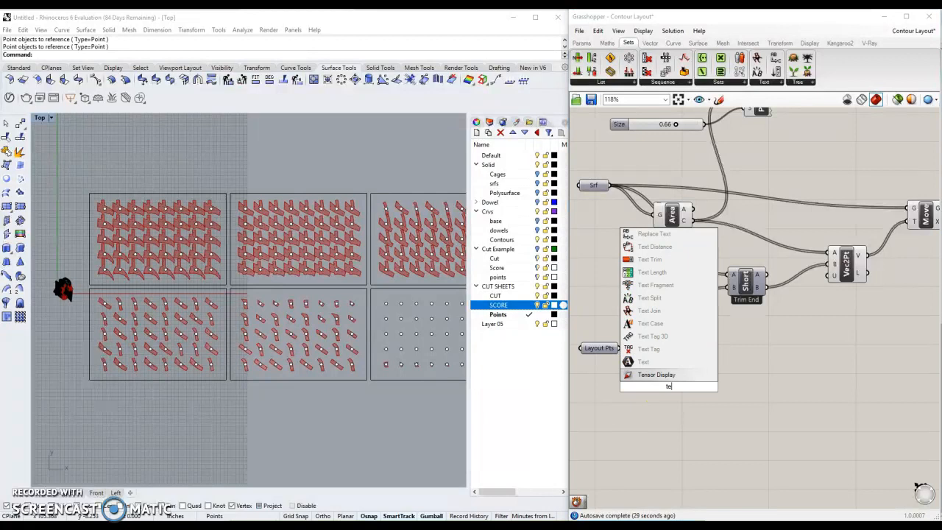
pyautogui.moveTo(662, 349)
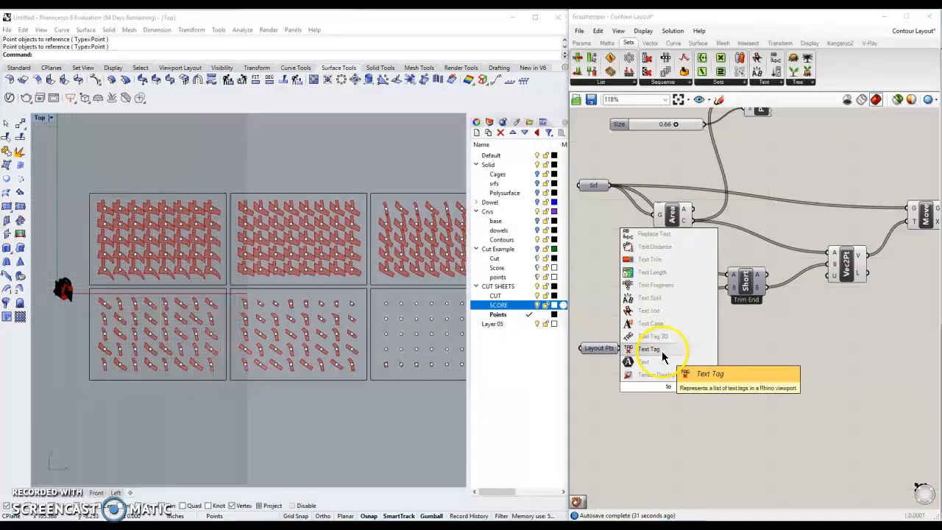
pyautogui.click(650, 348)
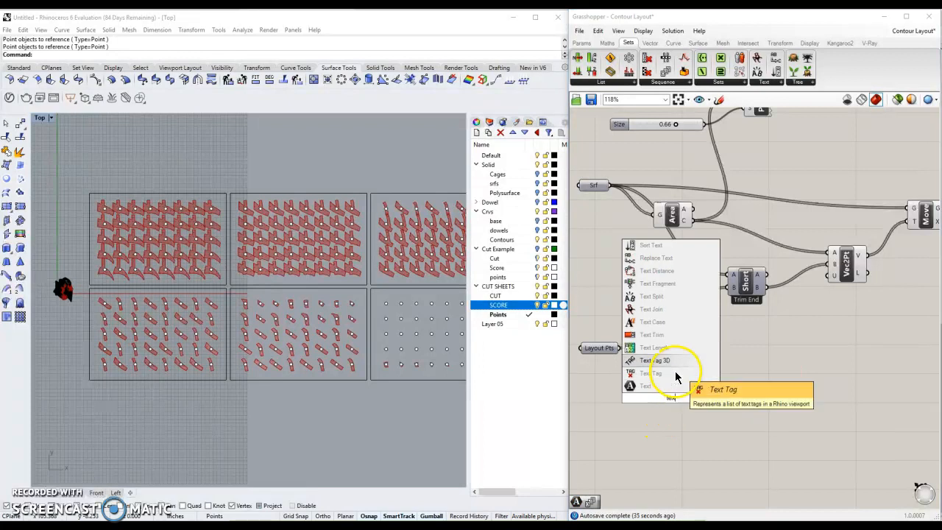
pyautogui.click(658, 360)
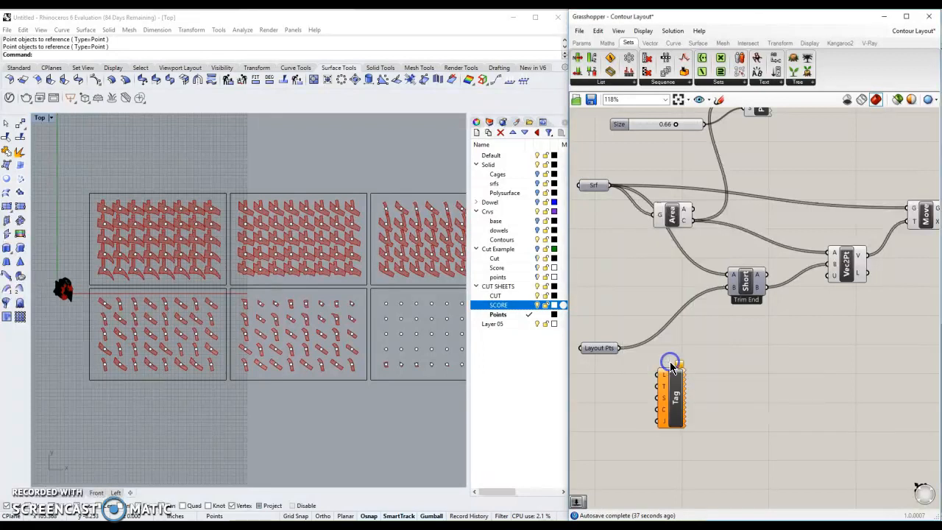
pyautogui.moveTo(672, 394); pyautogui.dragTo(750, 401)
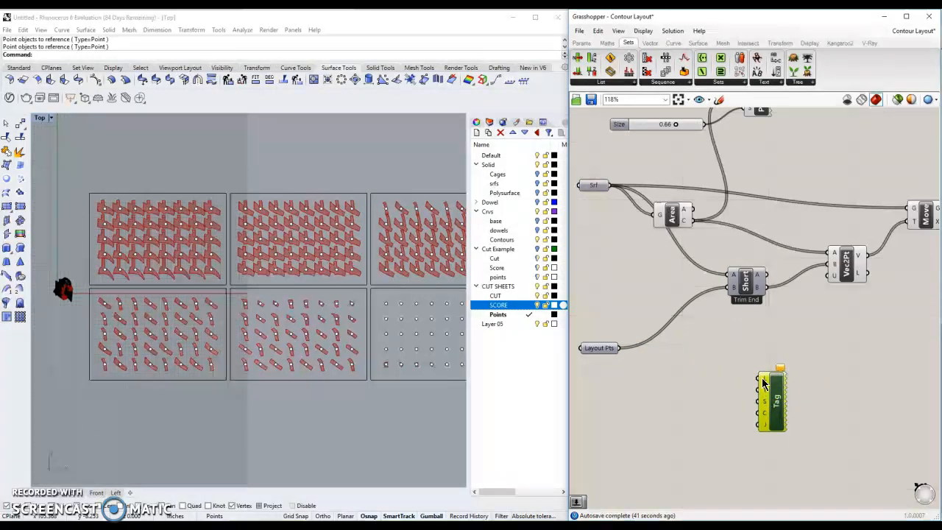
pyautogui.moveTo(765, 382)
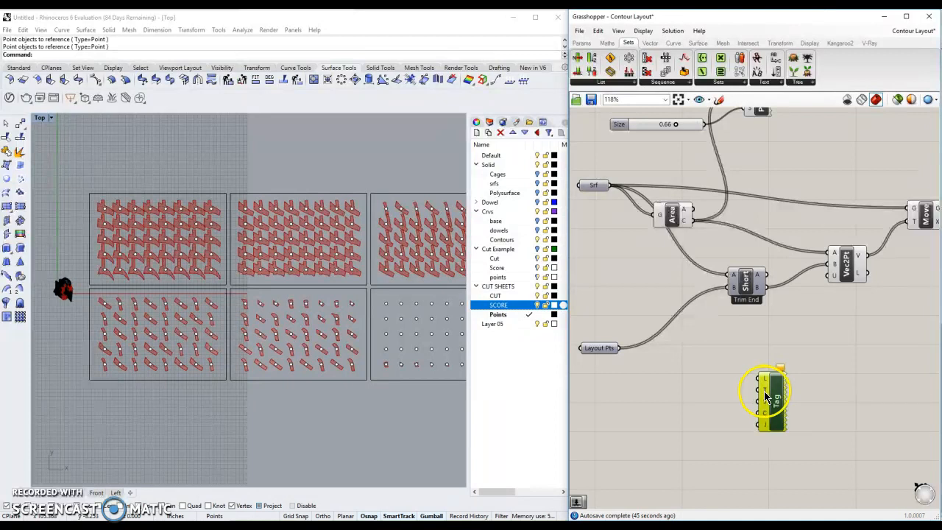
pyautogui.moveTo(765, 398)
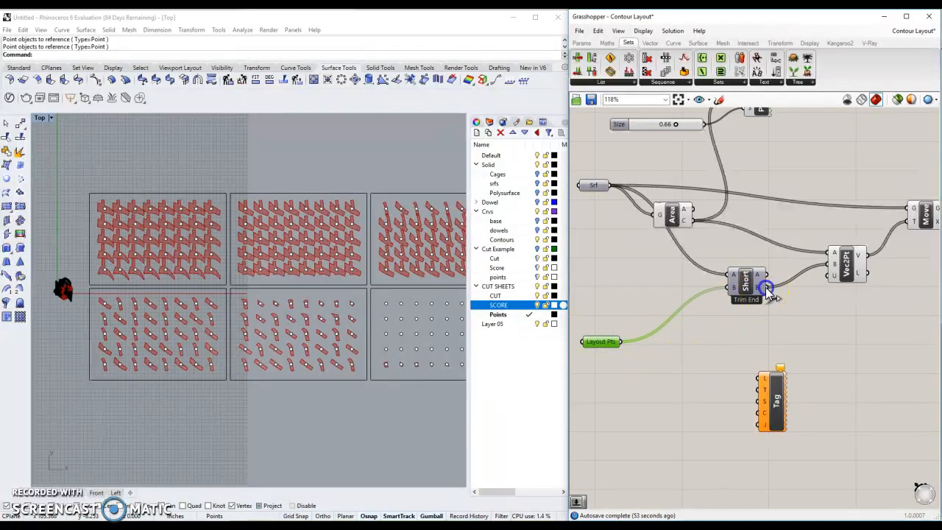
pyautogui.moveTo(767, 287); pyautogui.dragTo(694, 371)
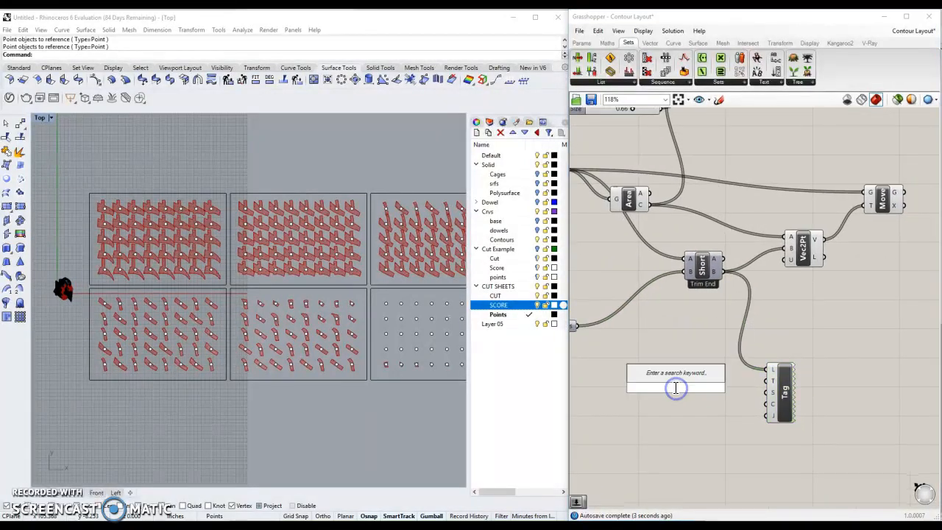
# - Add a Series component with a Count slider of 212 feeding its N input
pyautogui.write('ser')
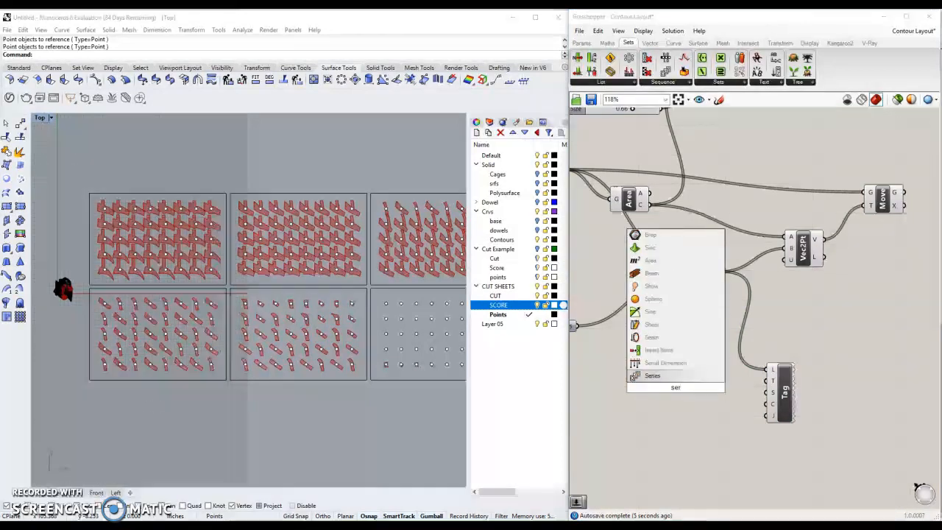
pyautogui.click(653, 375)
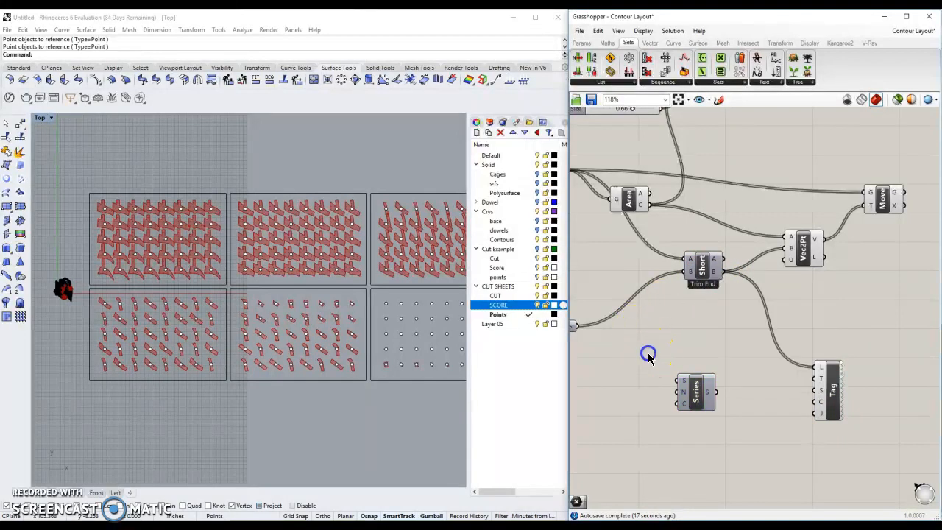
pyautogui.doubleClick(648, 353)
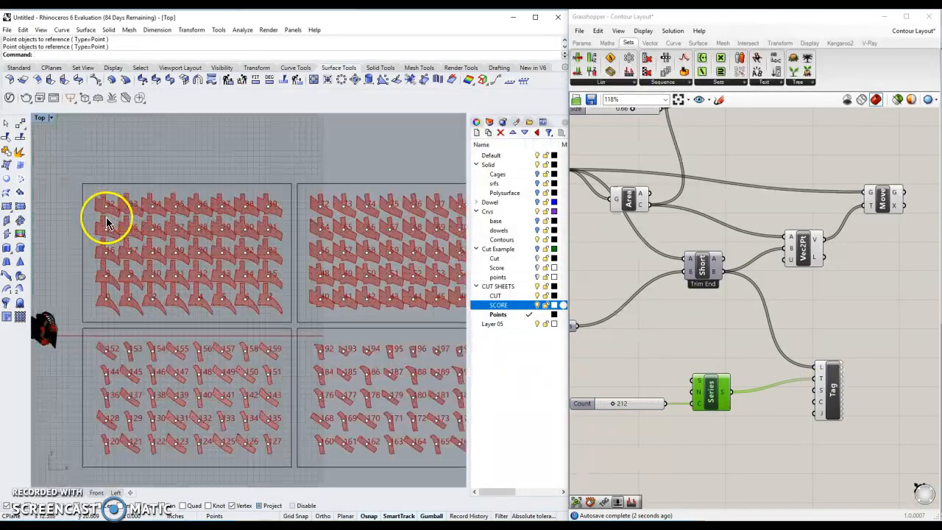
pyautogui.scroll(3)
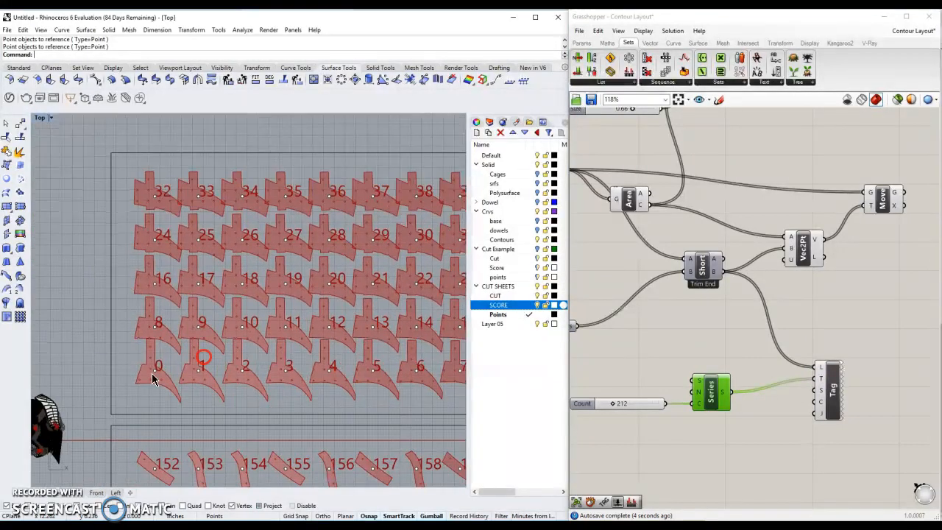
pyautogui.scroll(3)
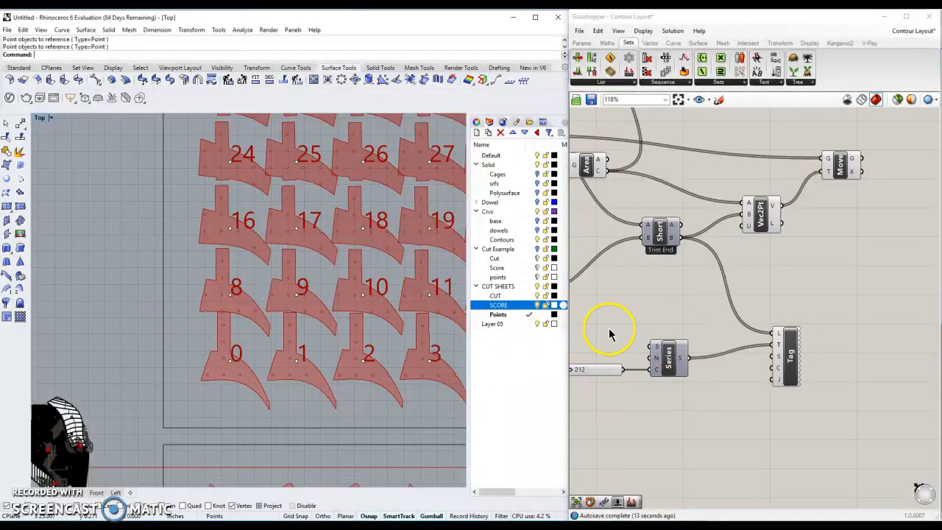
pyautogui.moveTo(604, 329)
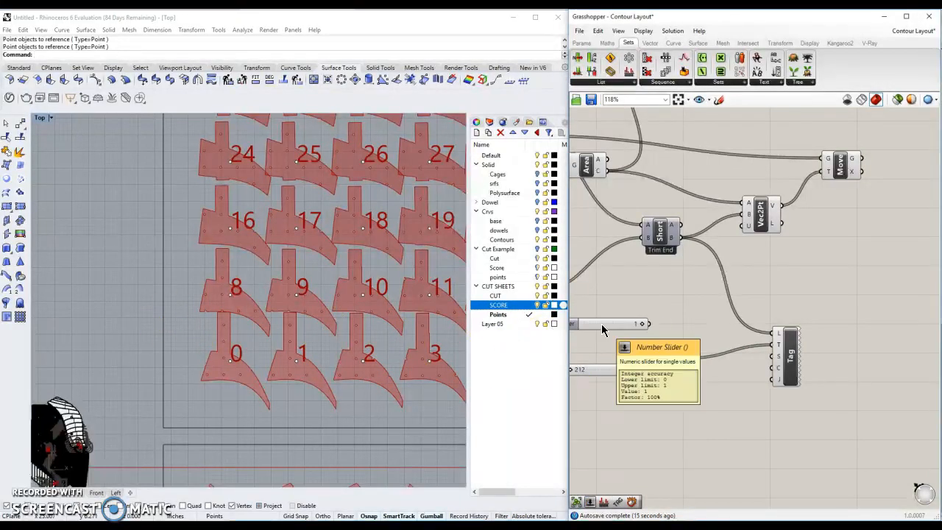
# - Start the Series at 1, set tag size 0.25, and justify tags Bottom Left
pyautogui.click(646, 346)
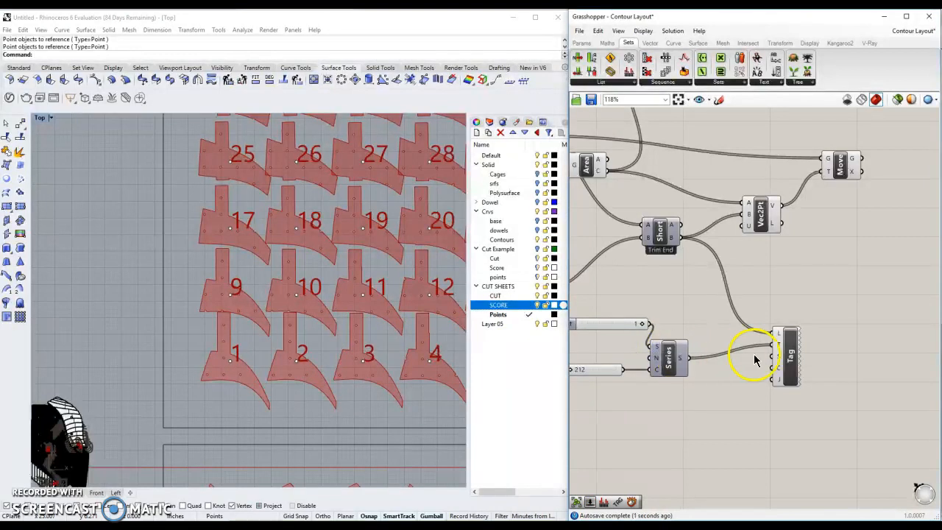
pyautogui.moveTo(779, 347)
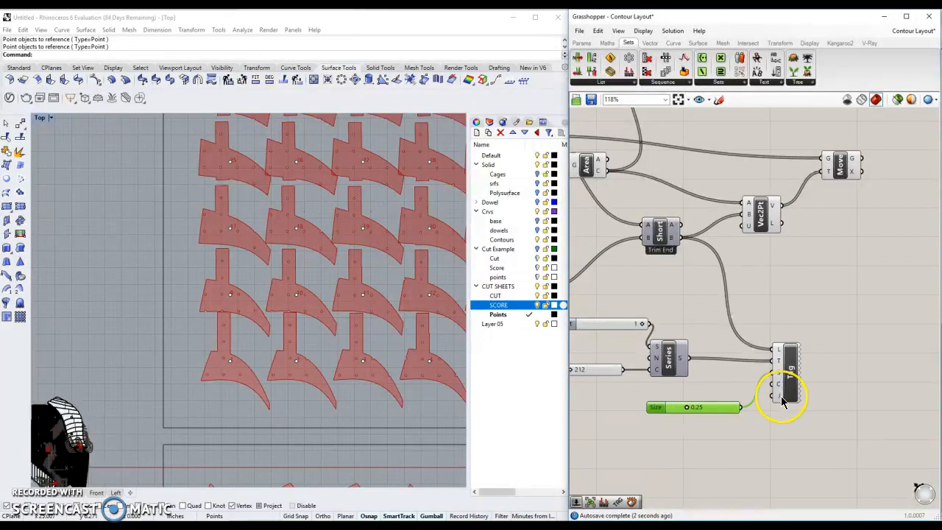
pyautogui.rightClick(782, 396)
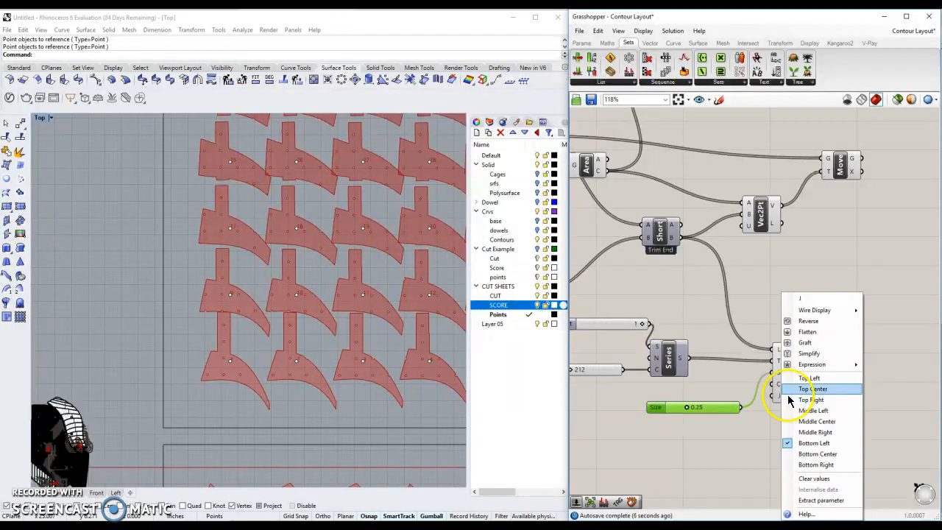
pyautogui.moveTo(813, 442)
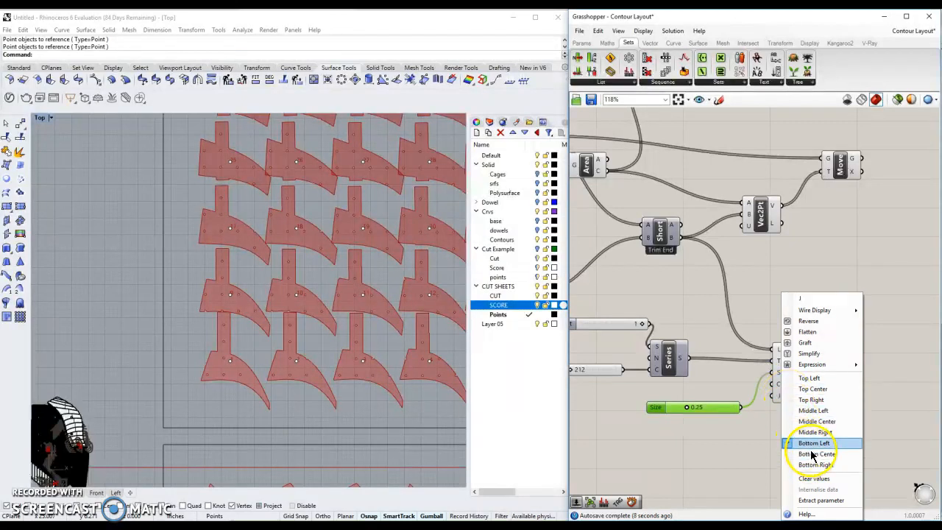
pyautogui.click(814, 442)
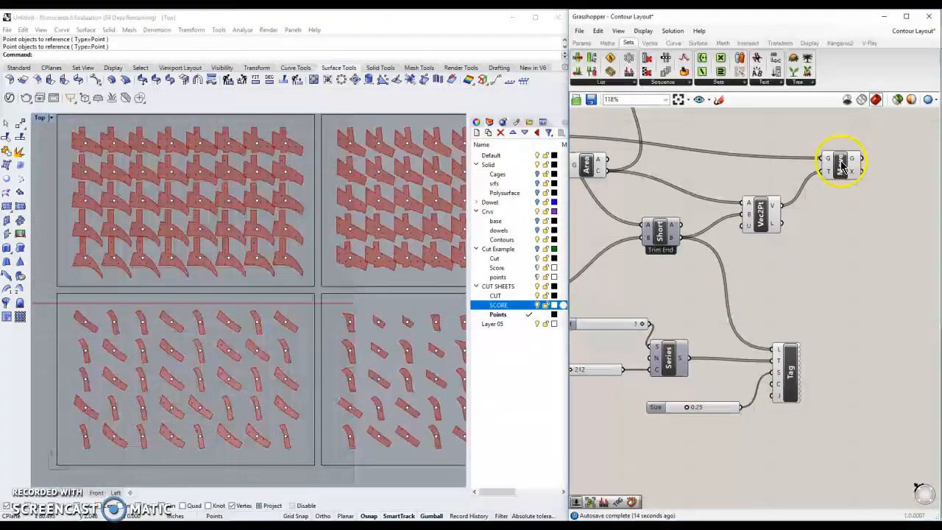
# - Bake the moved contour pieces from the Move output into Rhino
pyautogui.doubleClick(843, 162)
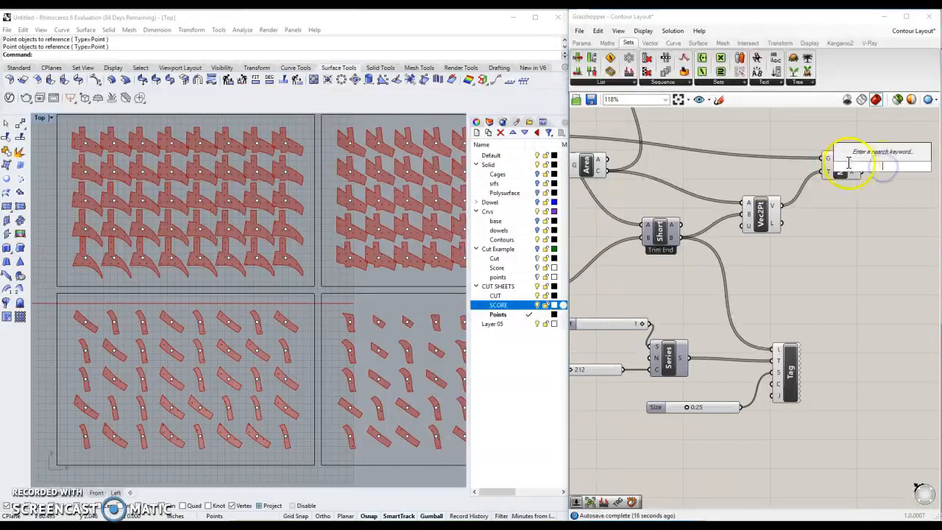
pyautogui.rightClick(839, 158)
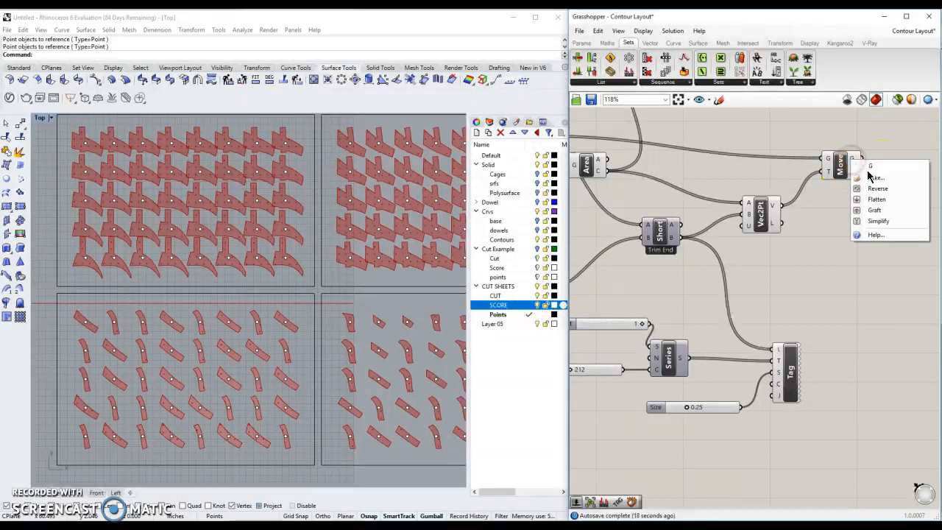
pyautogui.click(871, 166)
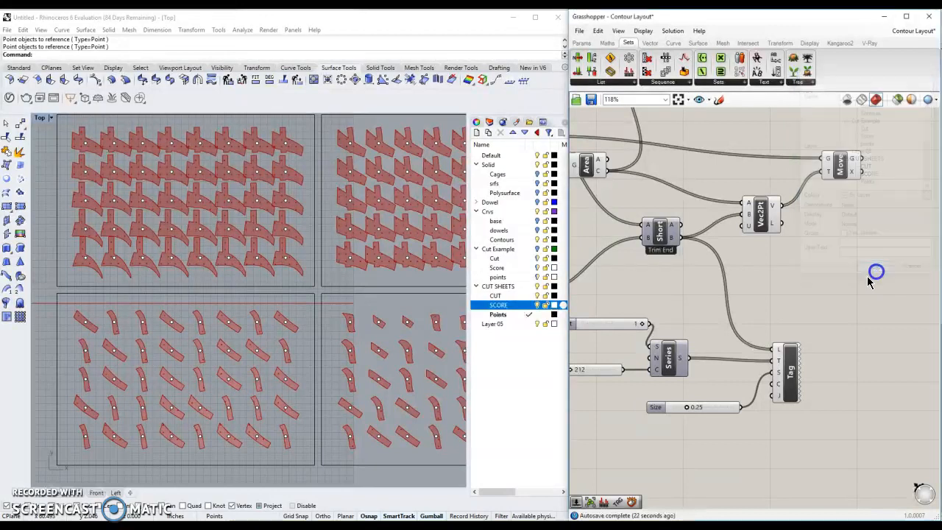
# - Bake the Text Tag number tags onto the SCORE layer
pyautogui.rightClick(792, 372)
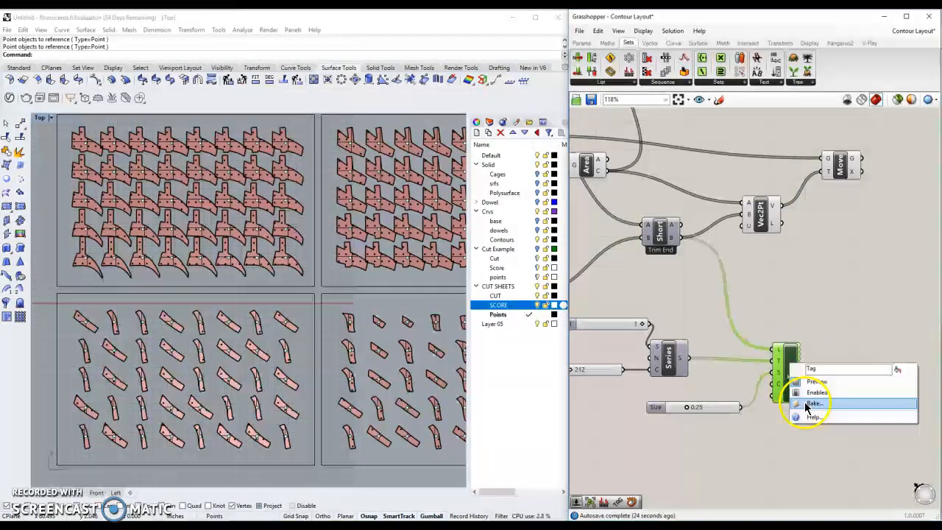
pyautogui.click(814, 403)
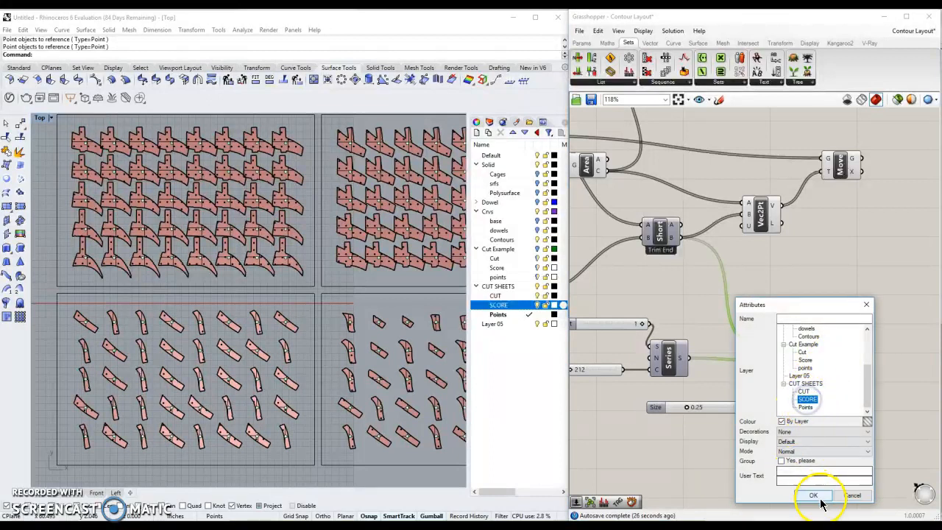
pyautogui.click(814, 495)
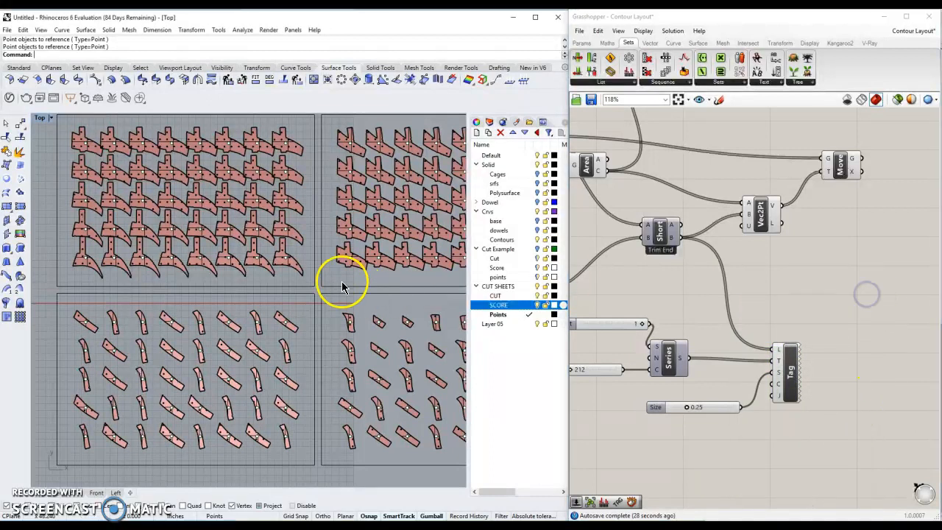
pyautogui.moveTo(182, 403)
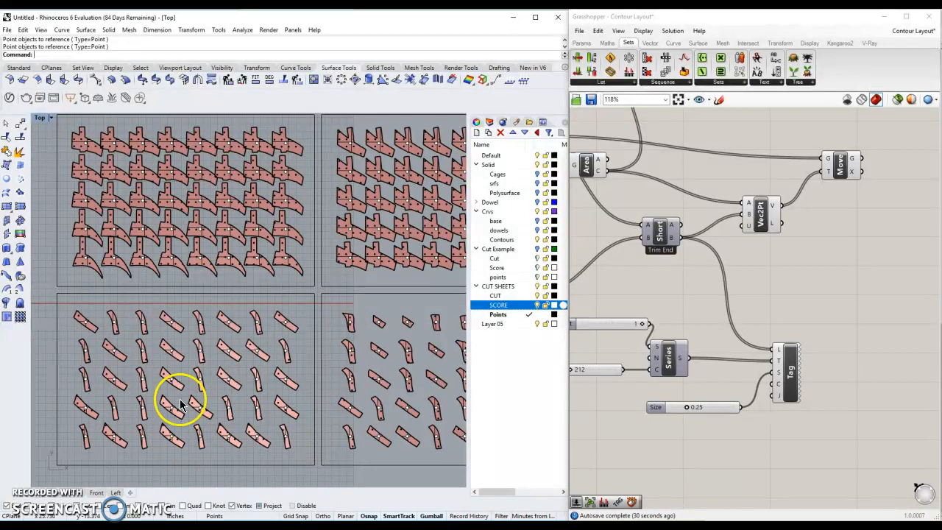